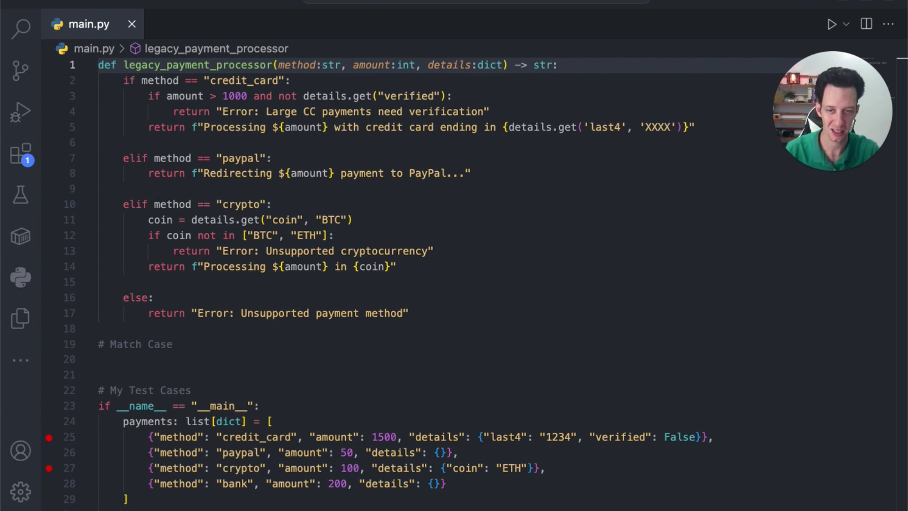
- Fold the legacy function's paypal, crypto and else branches, then place the cursor under # Match Case
left_click(137, 65)
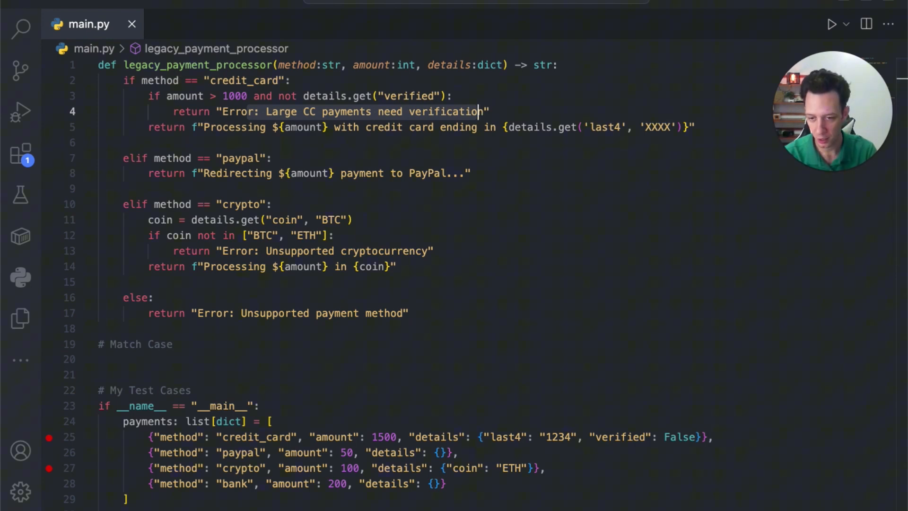
scroll("down", 3)
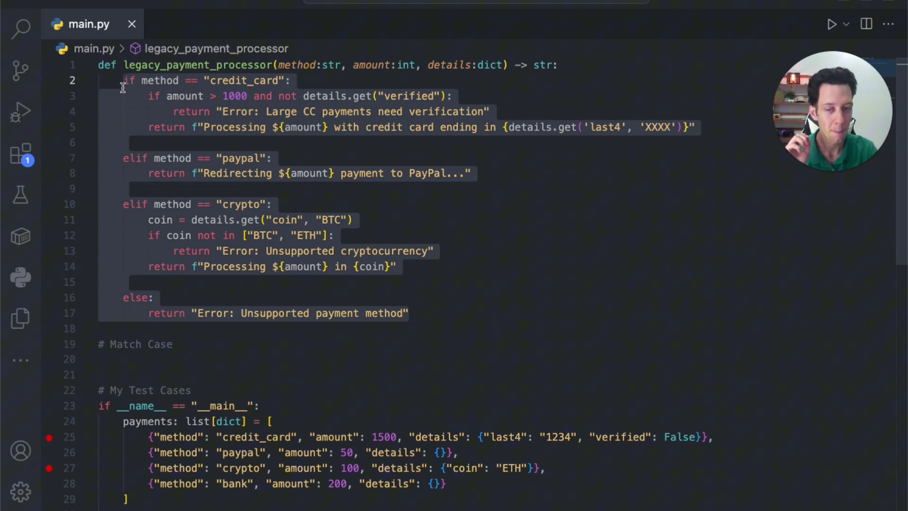
left_click(183, 344)
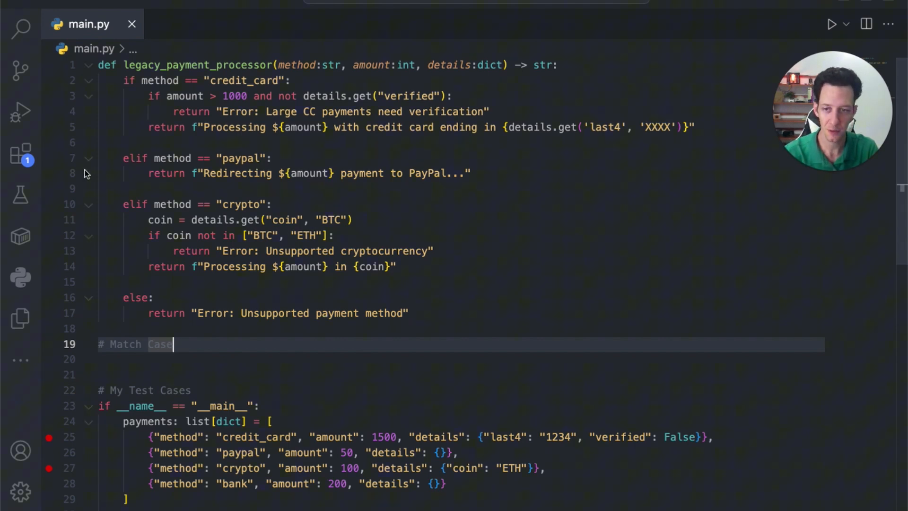
left_click(87, 158)
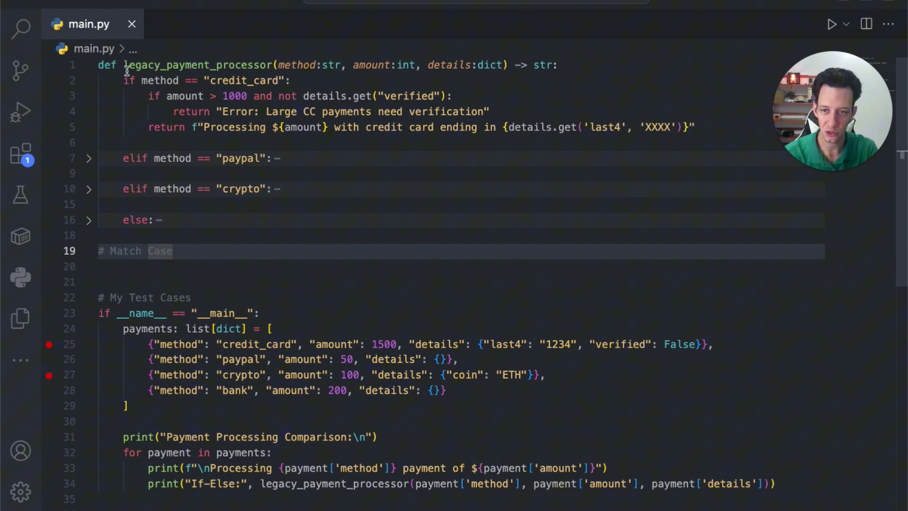
left_click(172, 251)
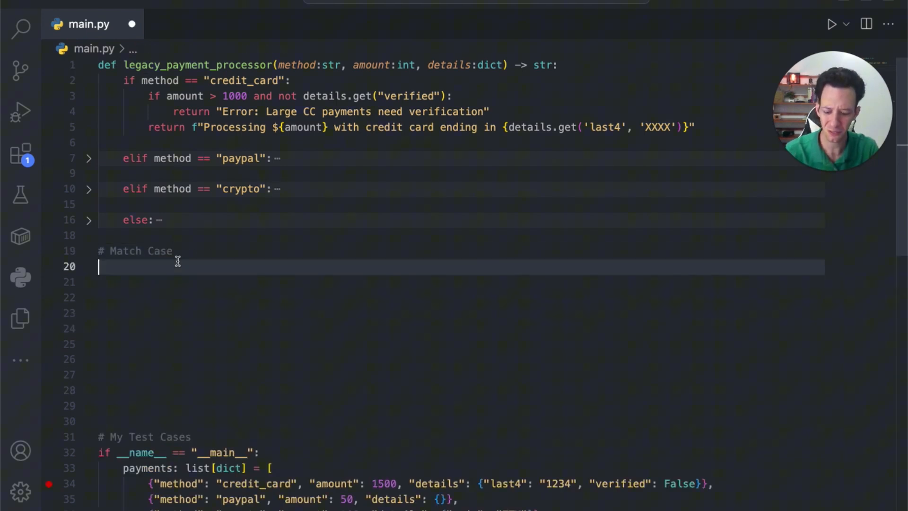
- Write the signature def modern_payment_processor(method:str, amount:int, details:dict) -> str:
type("def modern")
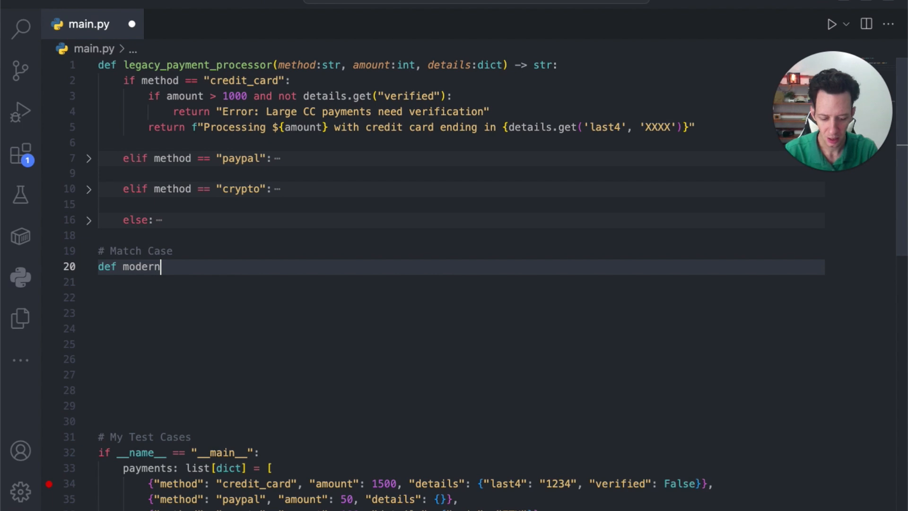
type("_paym")
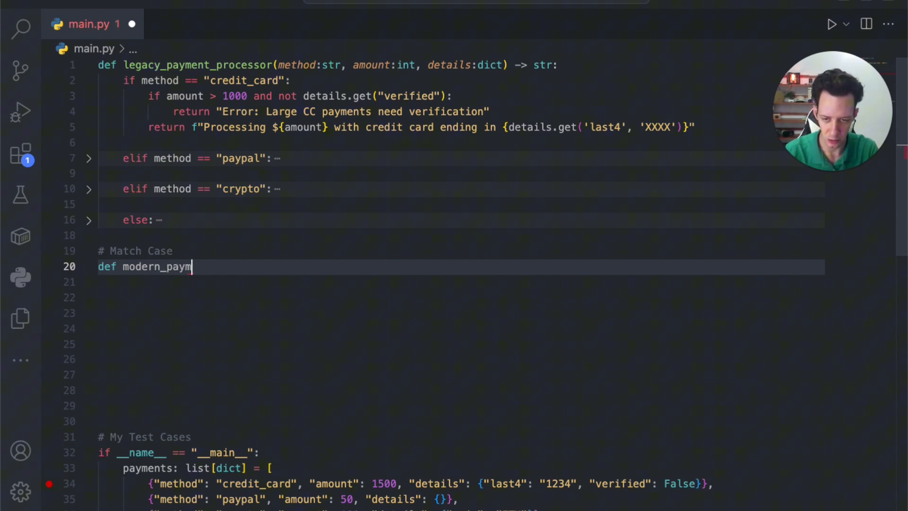
type("ent_pr")
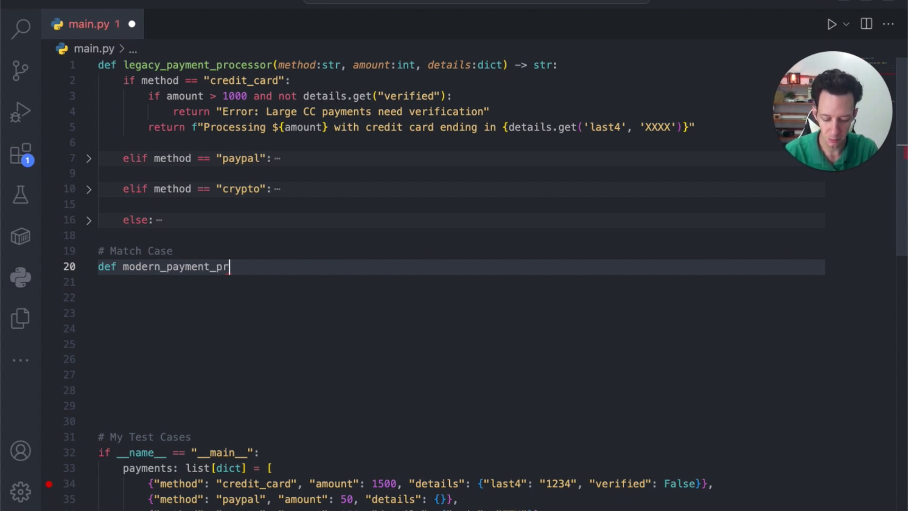
type("ocessor(me")
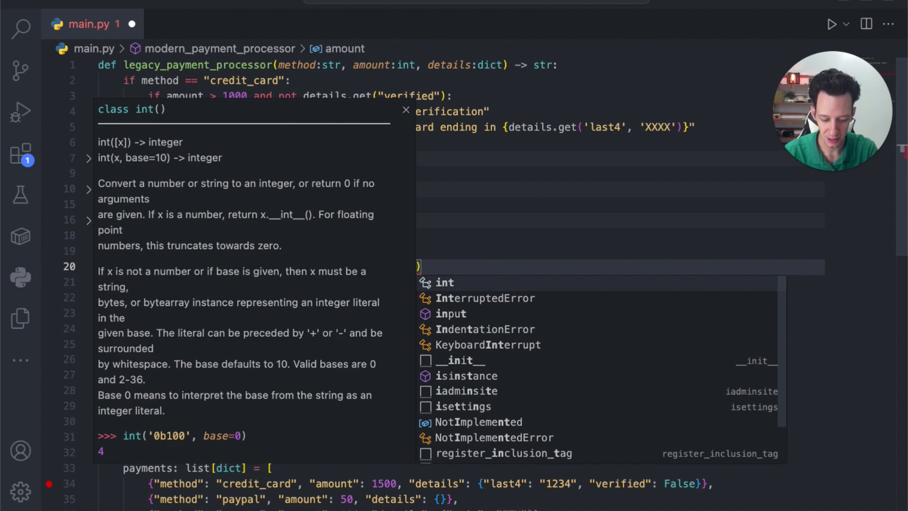
type("details:dict")
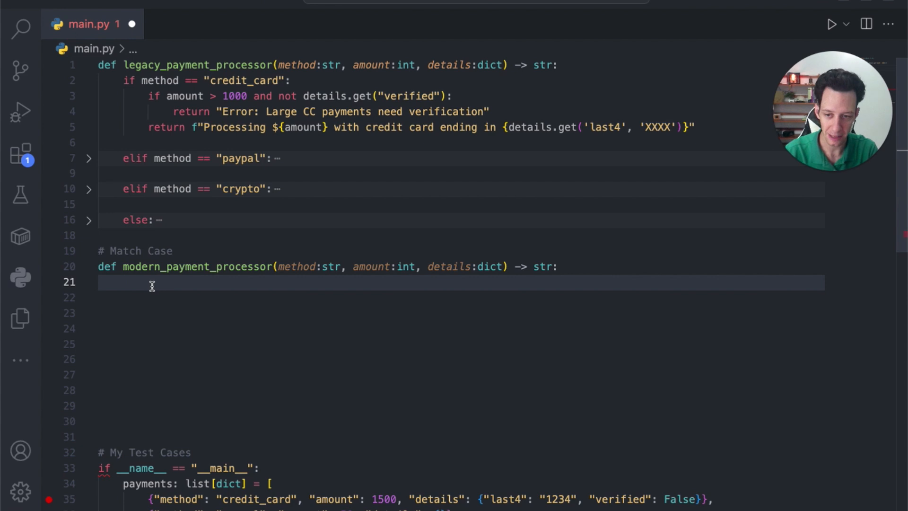
- Add match method with a case "credit_card": branch
type("match")
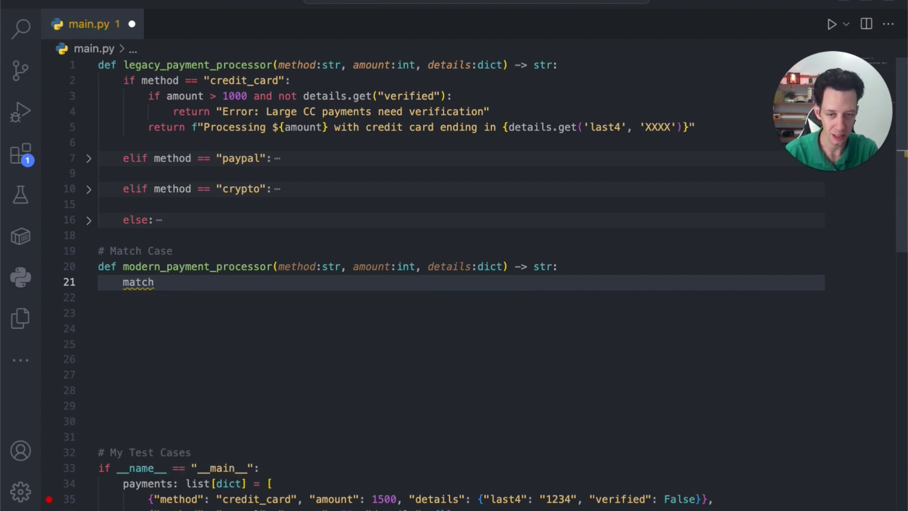
type("method:")
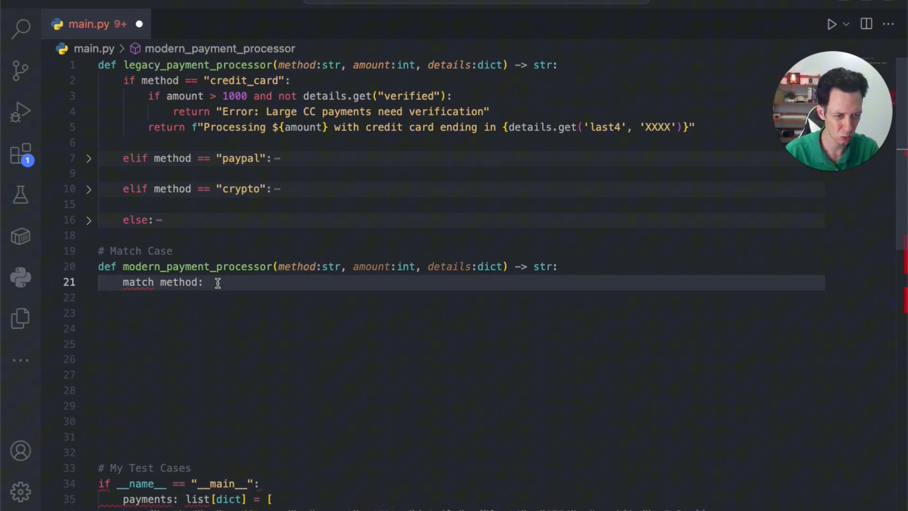
key("Enter")
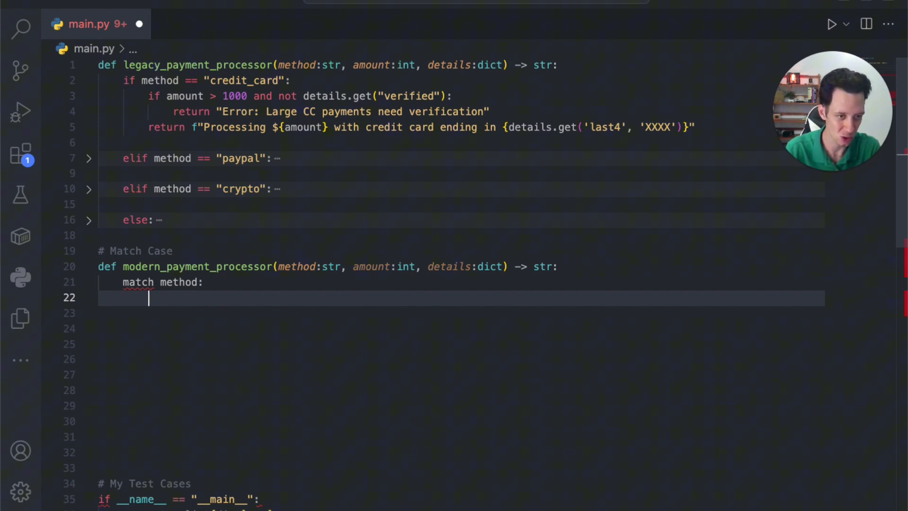
type("case")
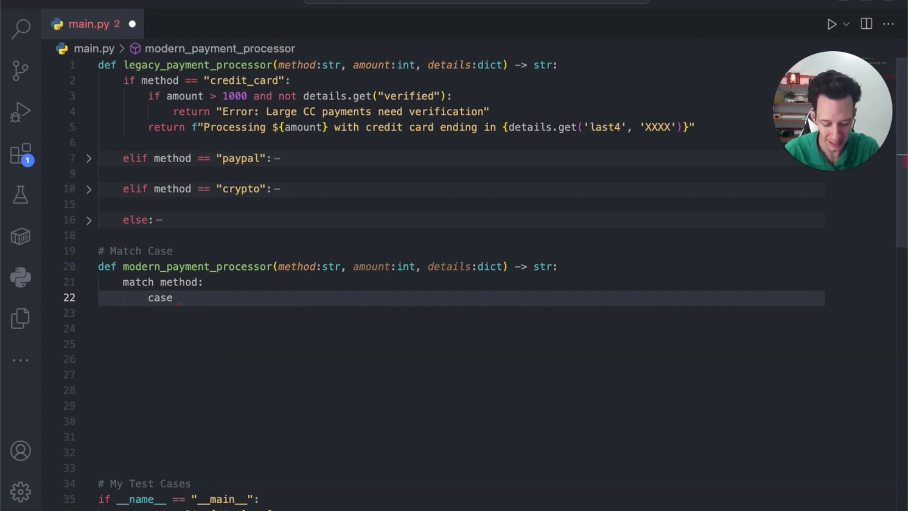
type("\"cred\"")
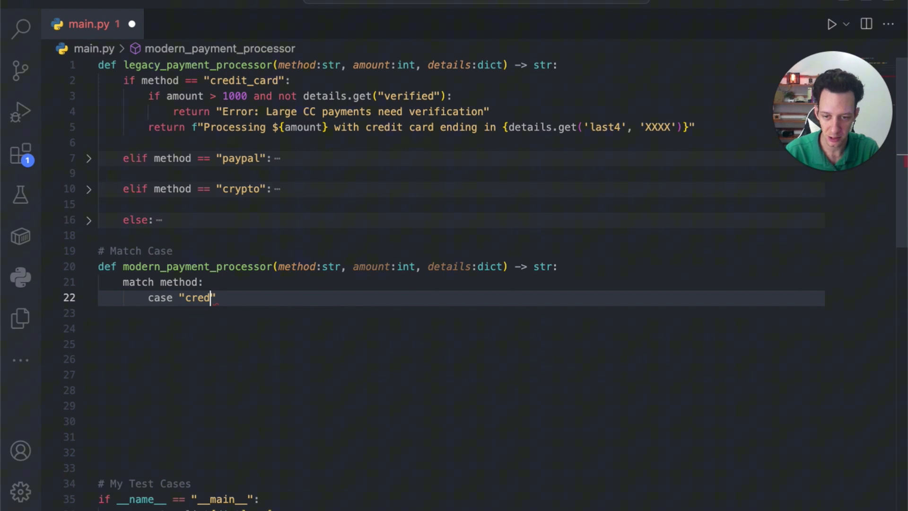
type("it_card")
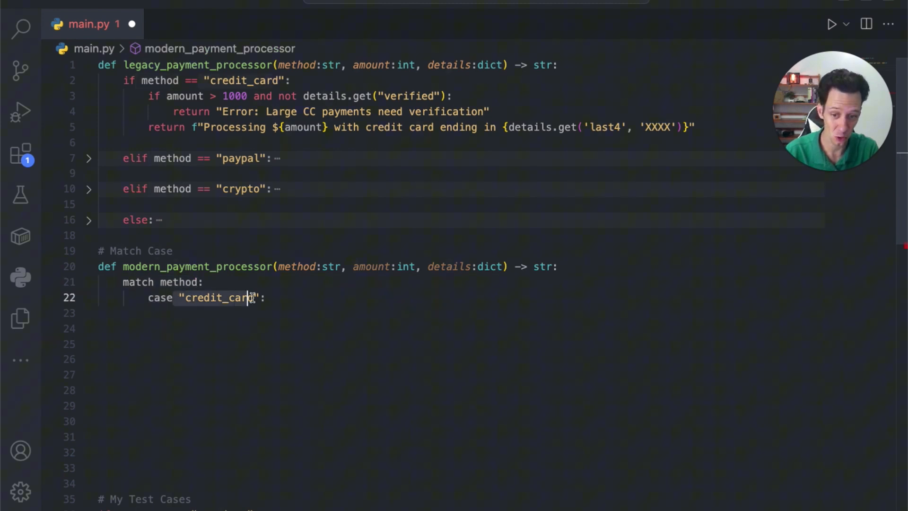
key("Enter")
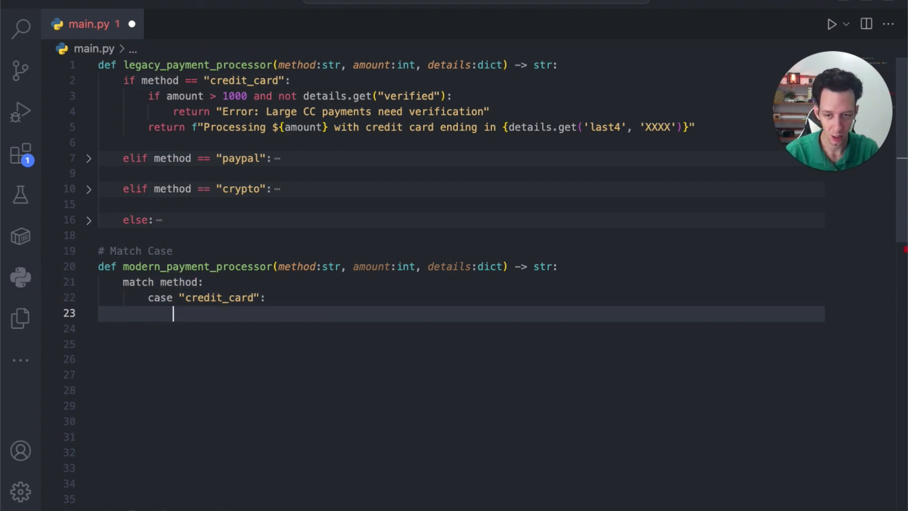
- Inside credit_card, match amount with a case guarded by amount > 1000 and not details.get("verified")
type("meth")
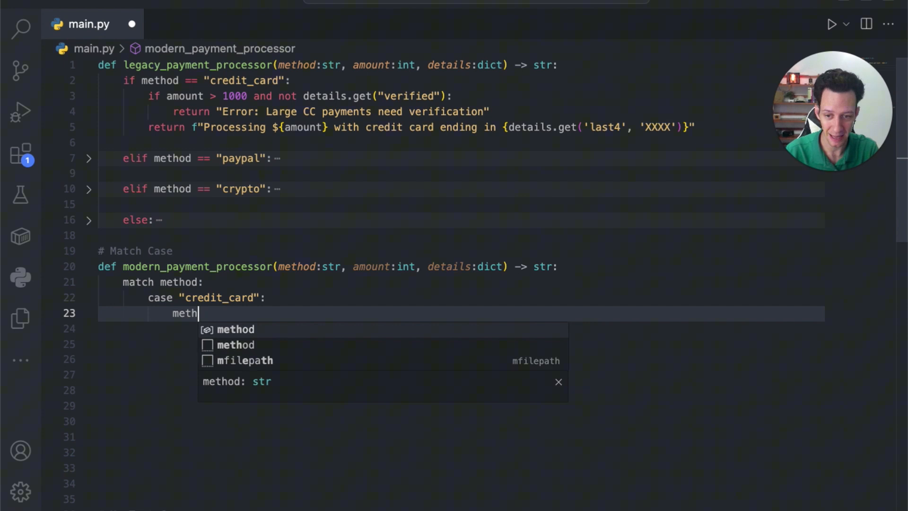
type("atch amount:")
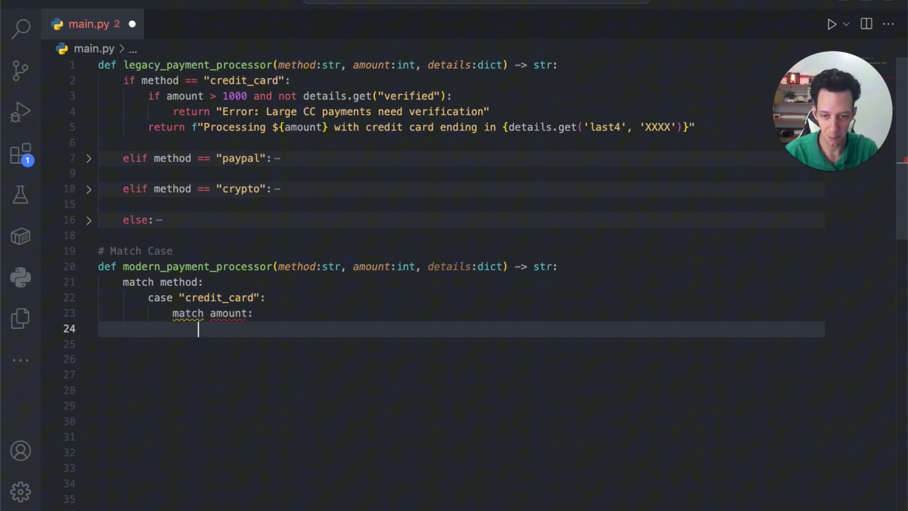
type("case")
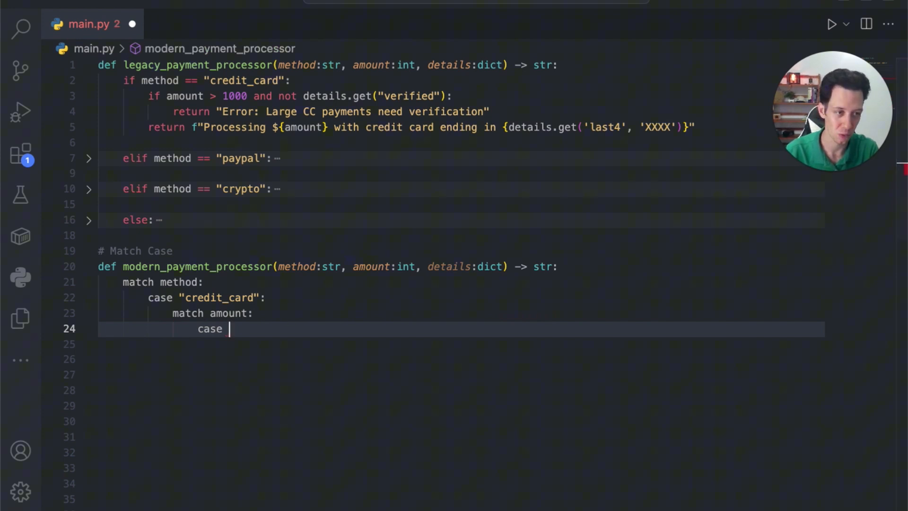
type("amount")
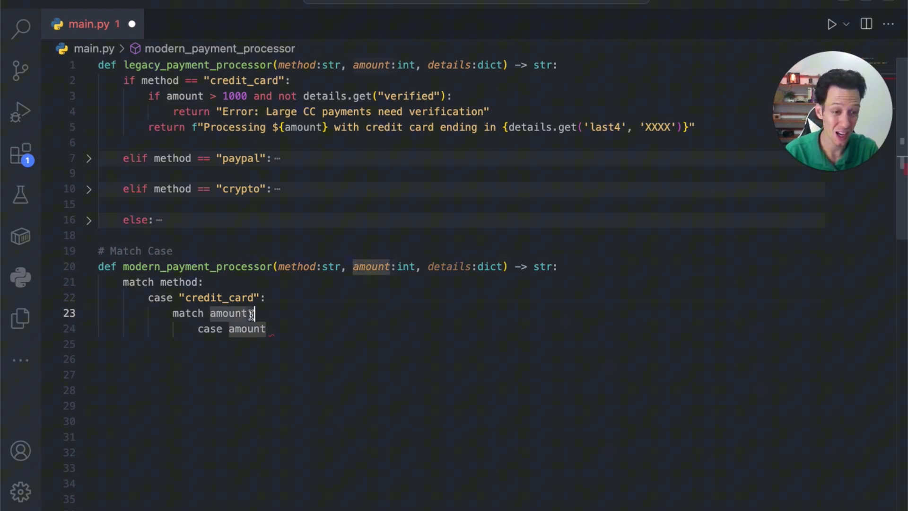
type(":")
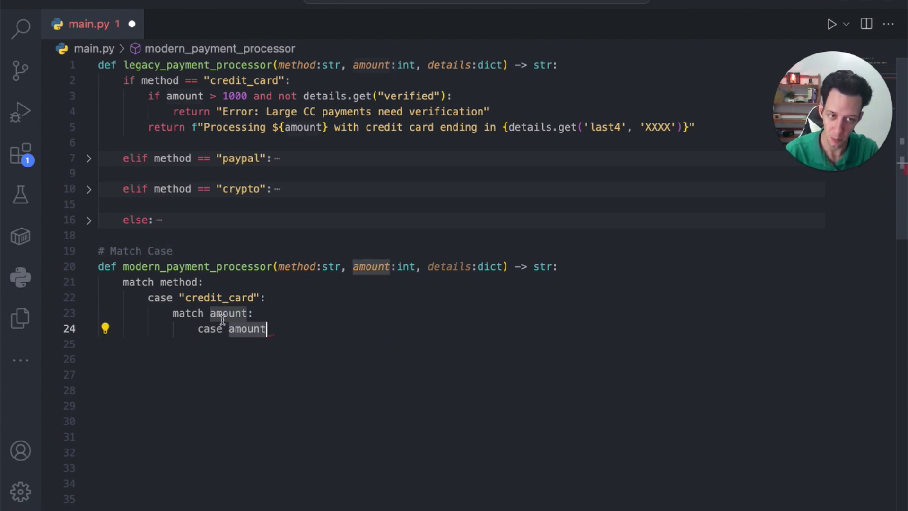
mouse_move(286, 332)
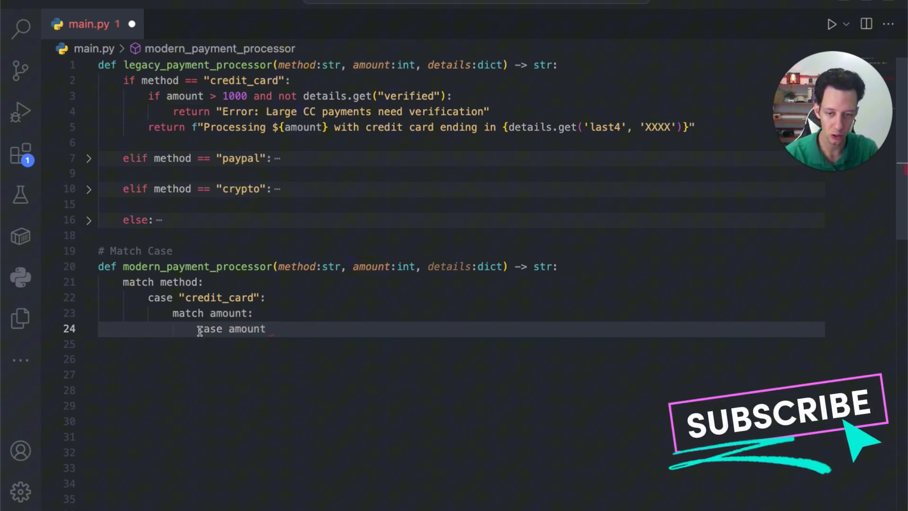
type("if")
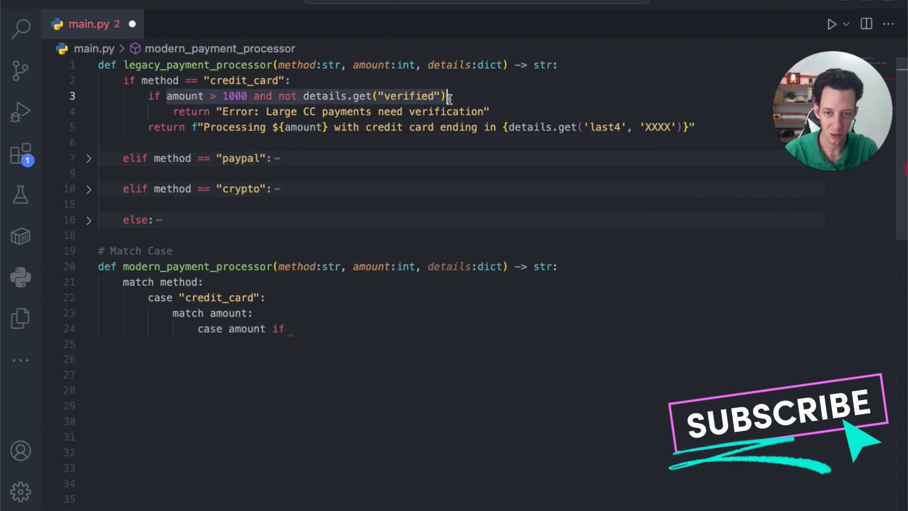
left_click(304, 328)
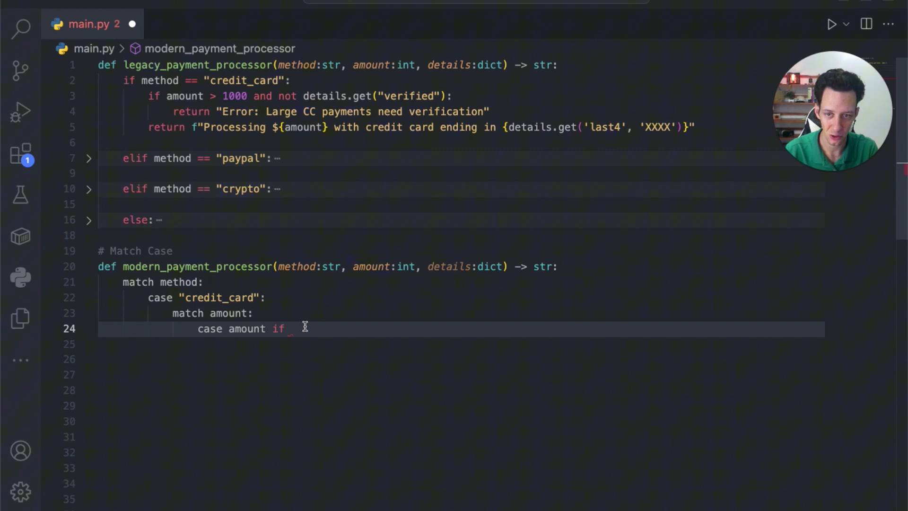
type("amount > 1000 and not details.get(\"verified\"):")
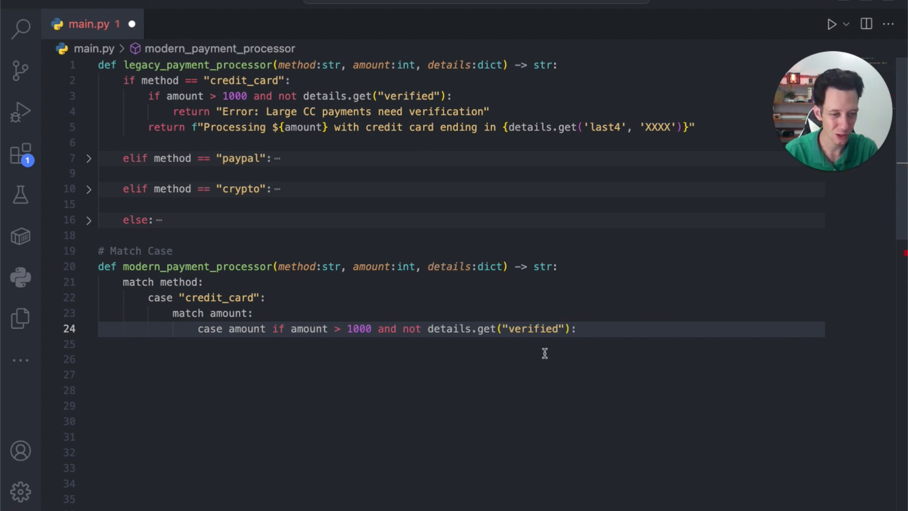
key("Enter")
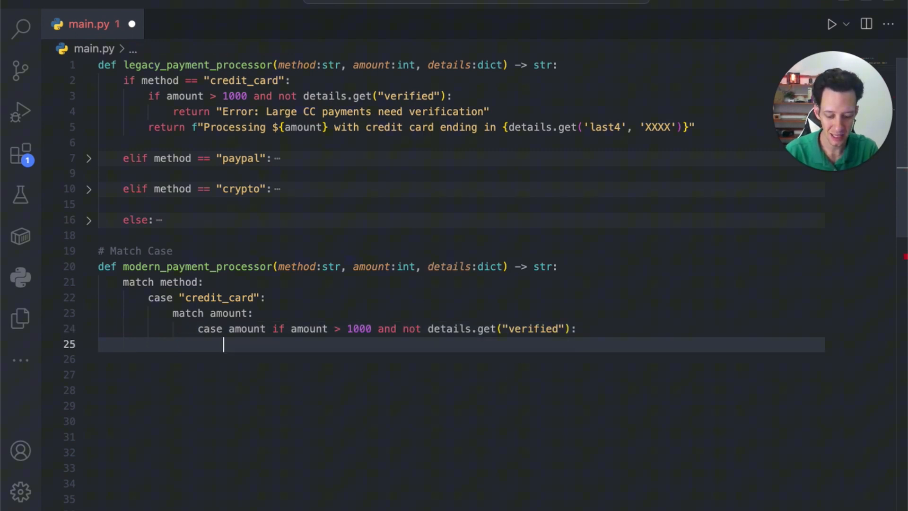
- Return the verification error from the guarded case and add case _: returning the processing message
type("return \"\"")
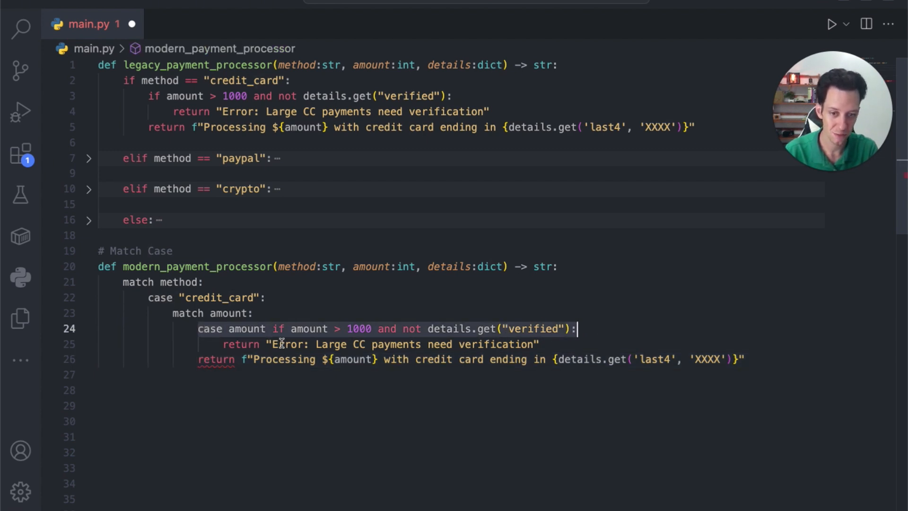
left_click(540, 344)
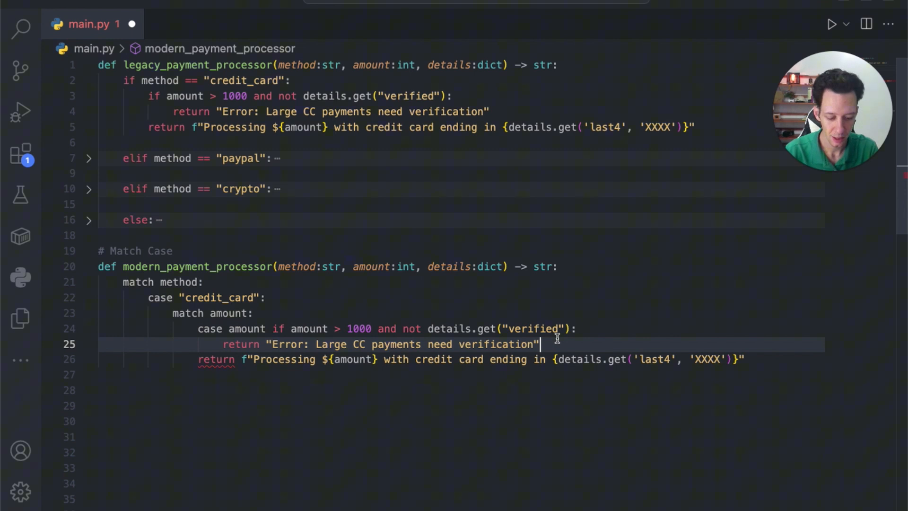
type("else:")
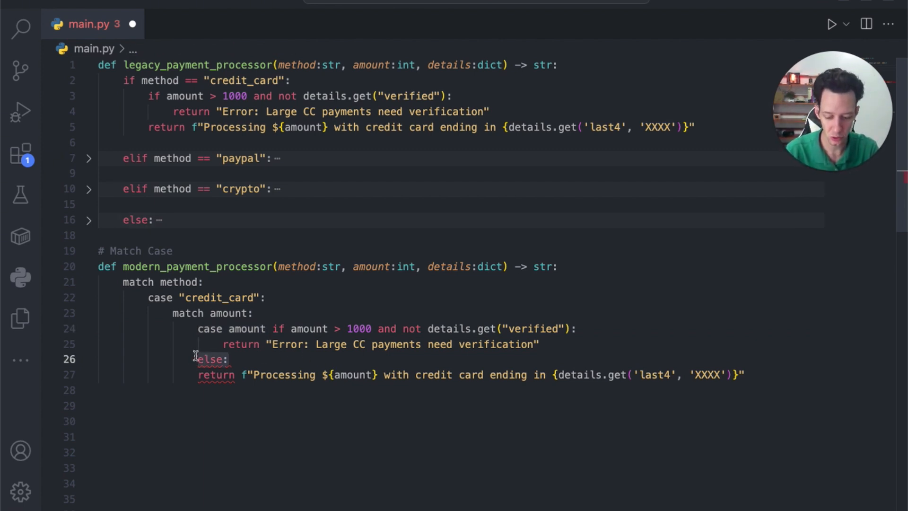
type("case _")
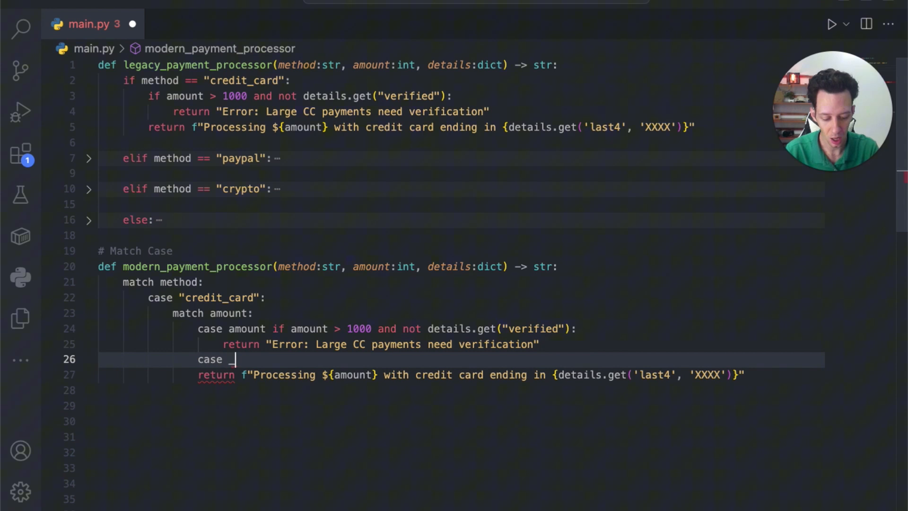
type(":")
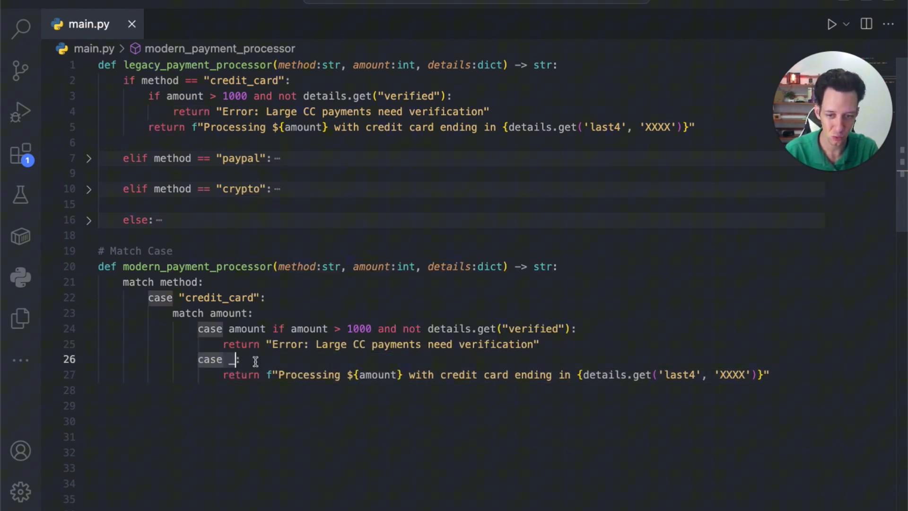
type(":")
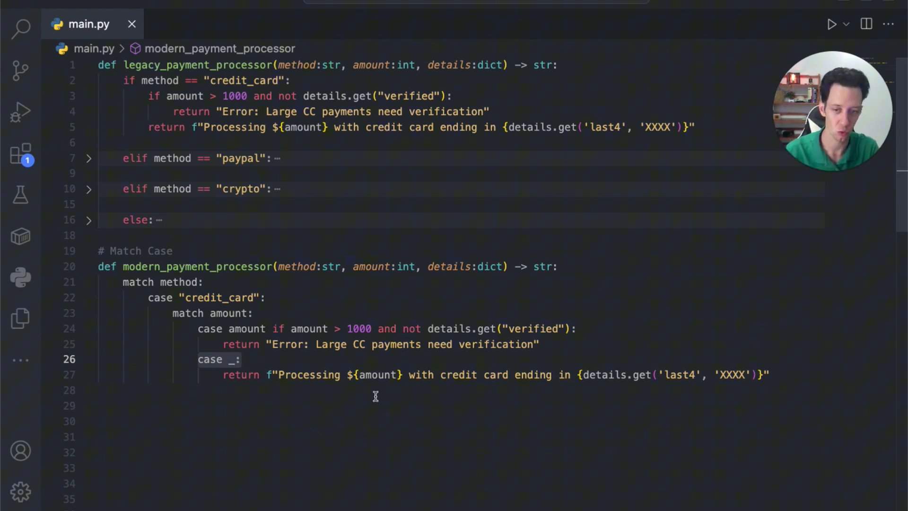
mouse_move(314, 373)
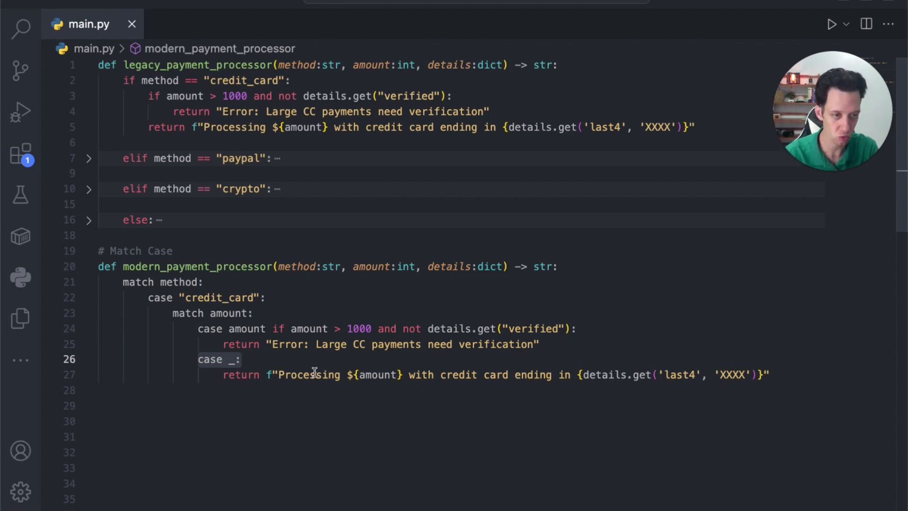
mouse_move(736, 383)
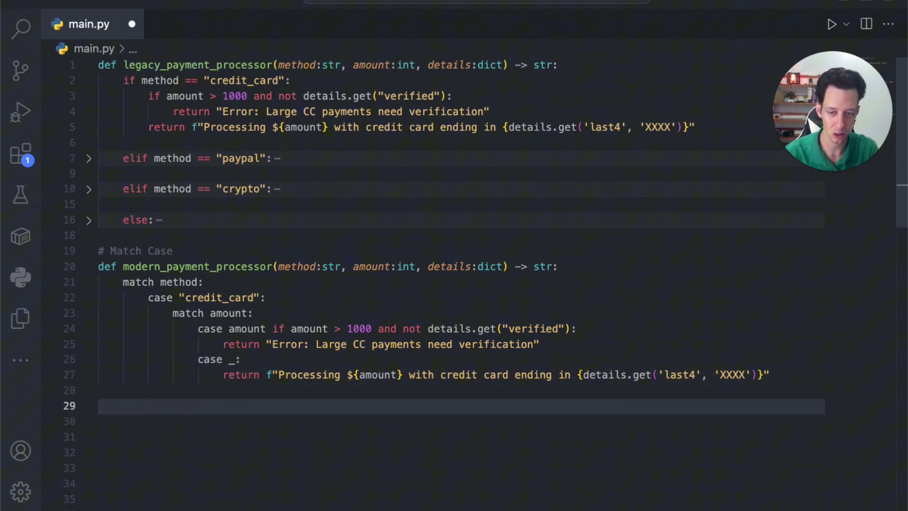
- Add case "paypal": returning f"Redirecting ${amount} payment to PayPal..."
type("case \"payp")
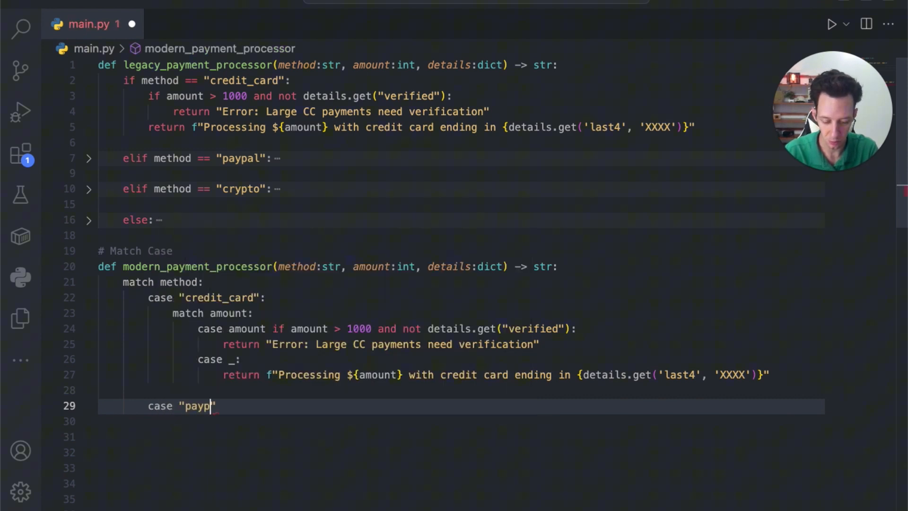
key("Enter")
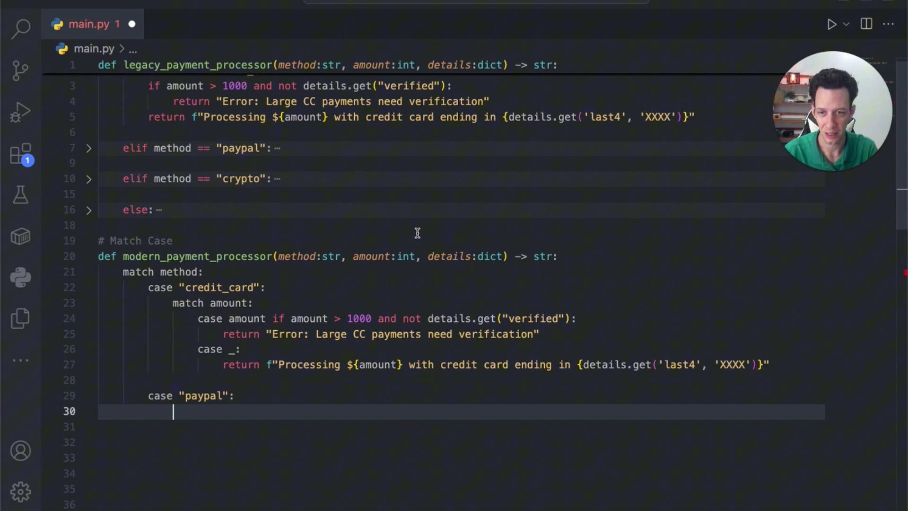
left_click(87, 148)
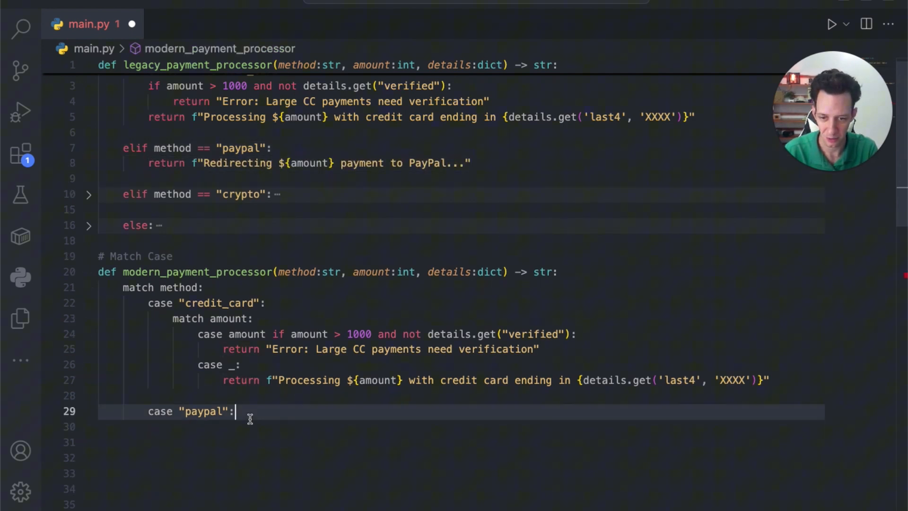
type("return f\"Redirecting ${amount} payment to PayPal...\"")
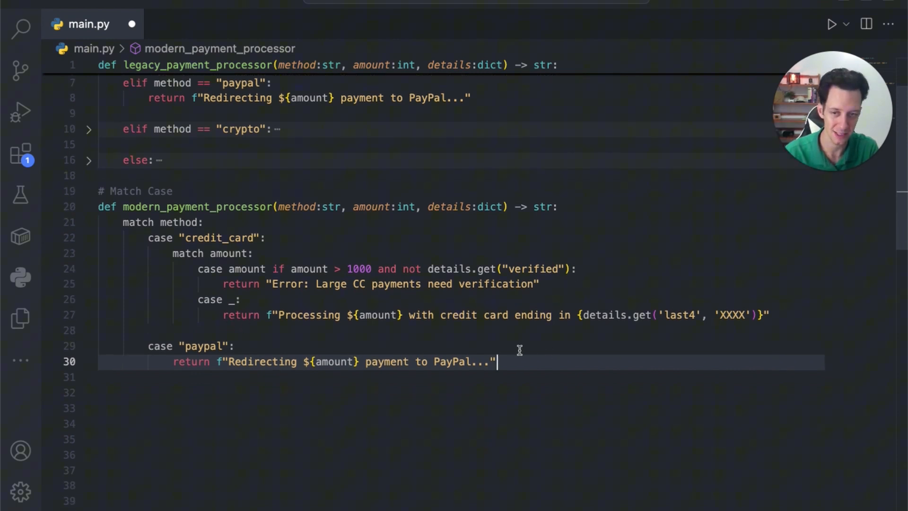
- Add case "crypto" guarded by details.get("coin") in ["BTC","ETH"]
key("Enter")
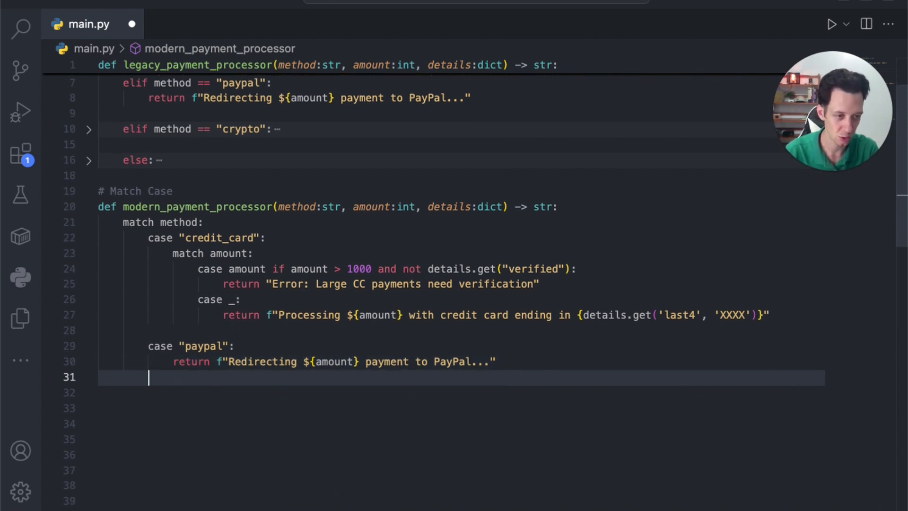
type("case")
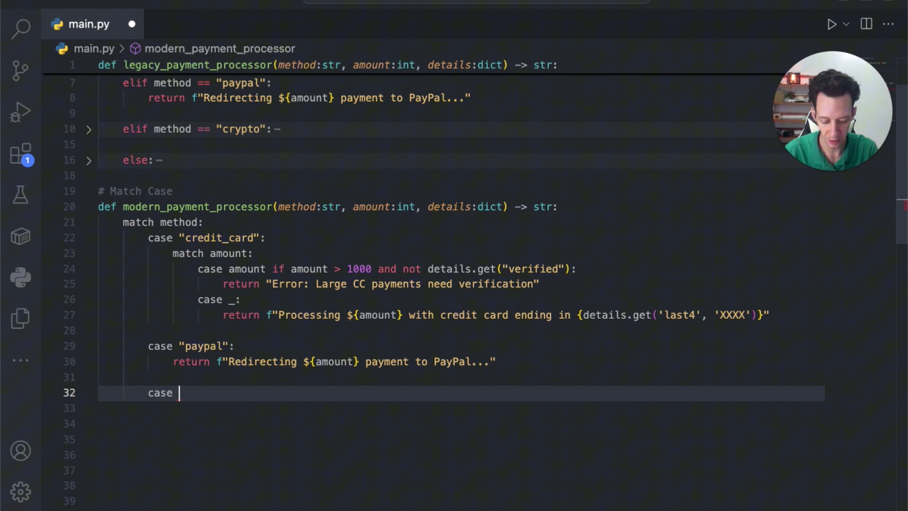
type("\"crytpo\"")
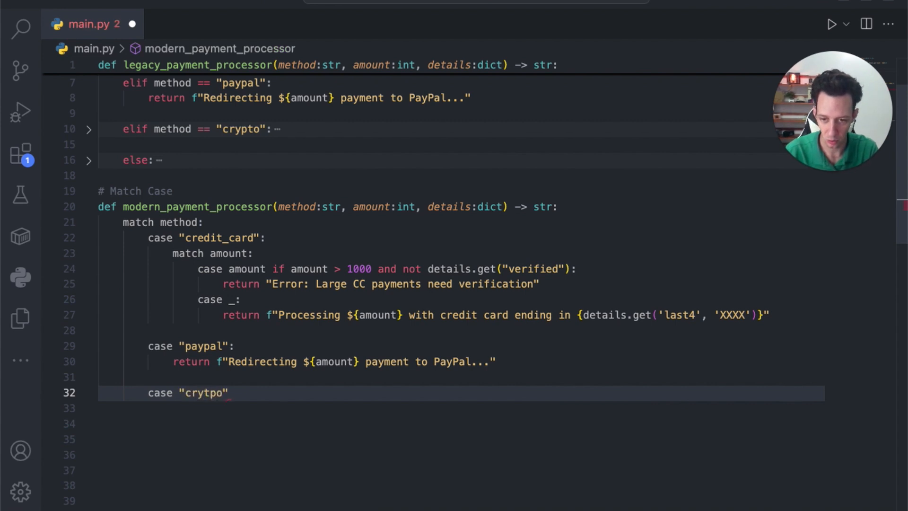
type("crypto")
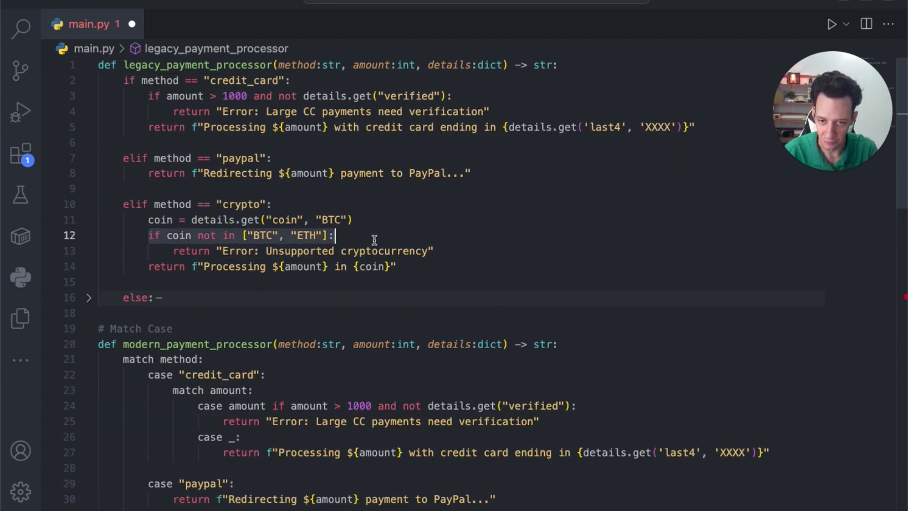
scroll("down", 3)
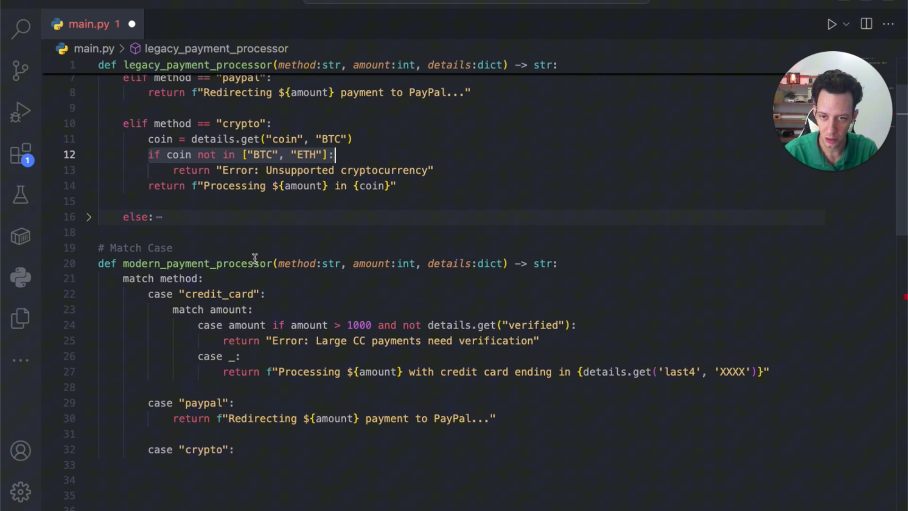
scroll("down", 3)
type("if details")
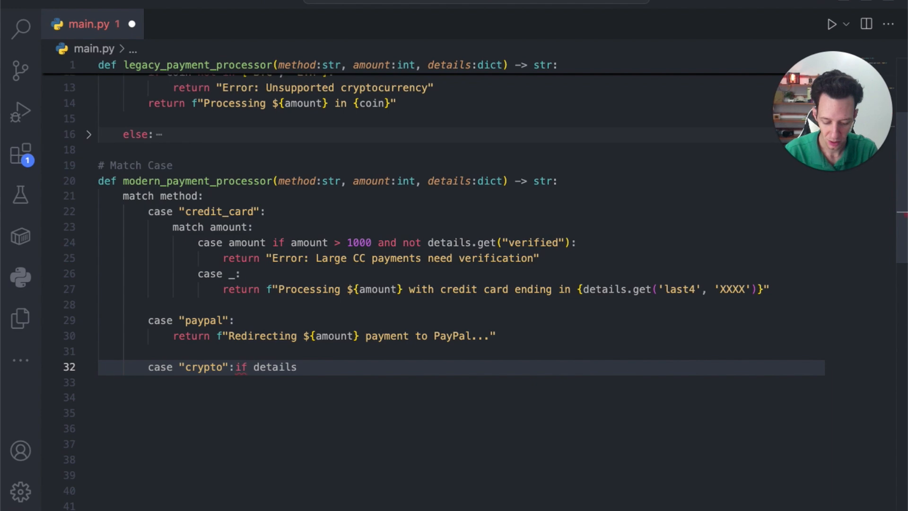
type(".get(\"\")")
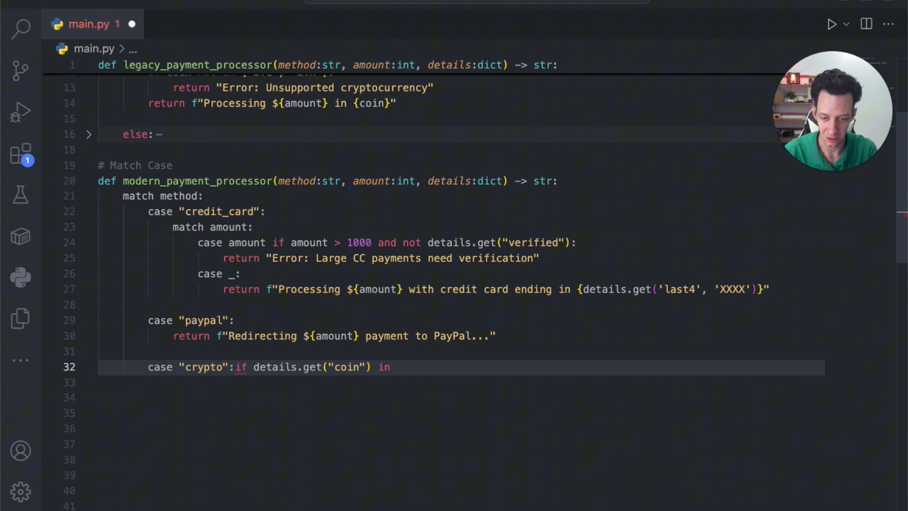
type("[")
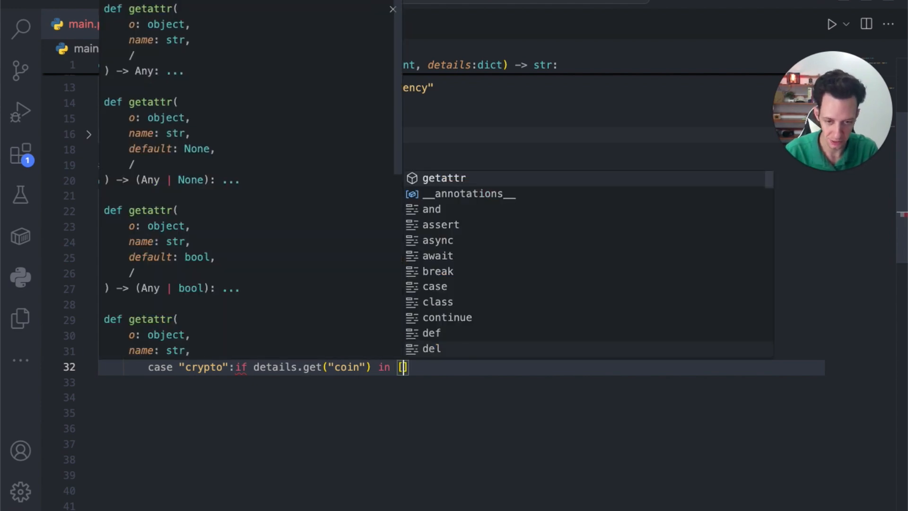
type("\"BTC\",")
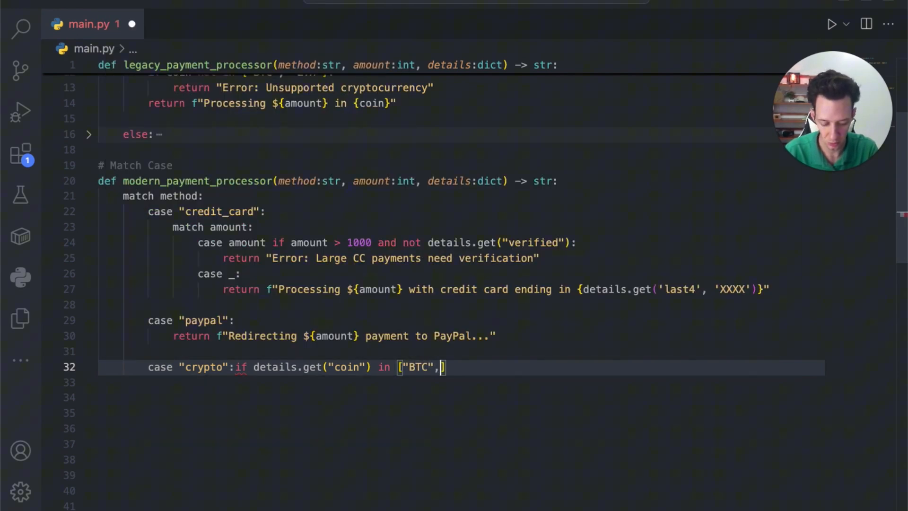
type("\"ETH\"]:")
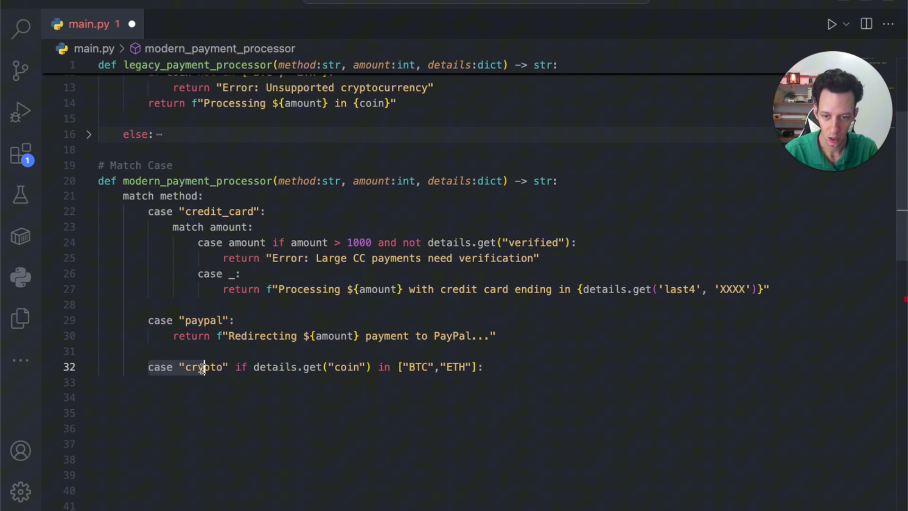
- Return f"Processing ${amount} in {coin}" from the crypto case, using the details coin
double_click(202, 367)
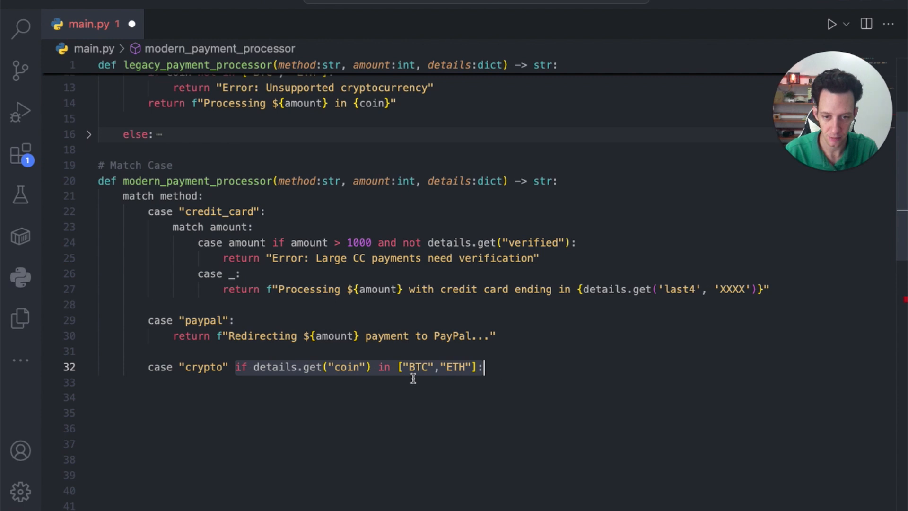
key("Enter")
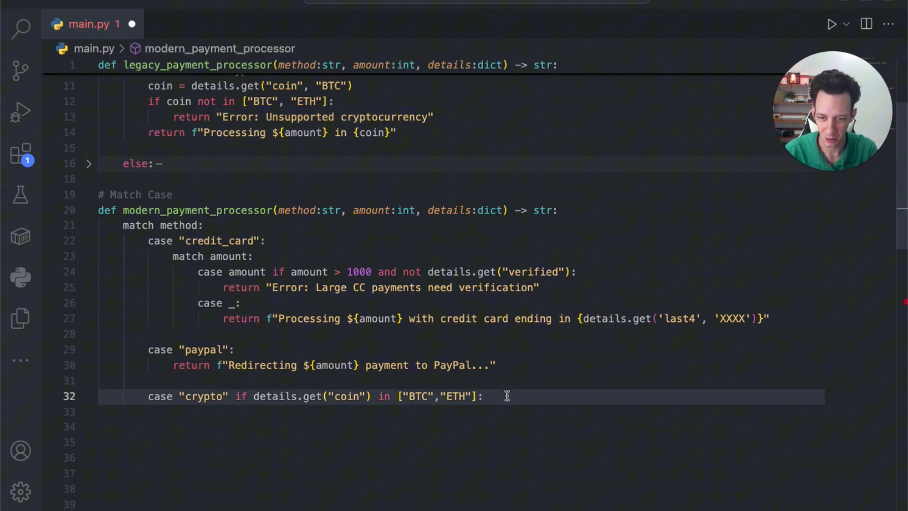
type("return f\"Processing ${amount} in {coin}\"")
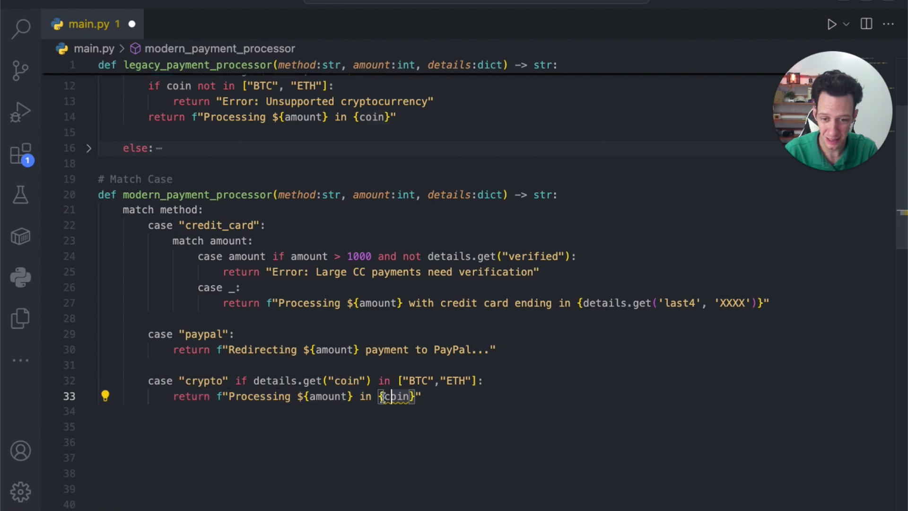
type("details['")
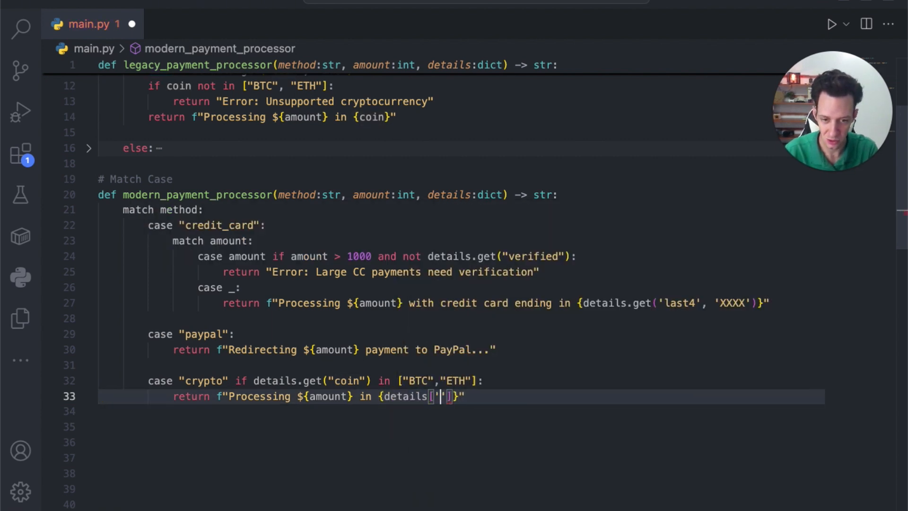
type("coin")
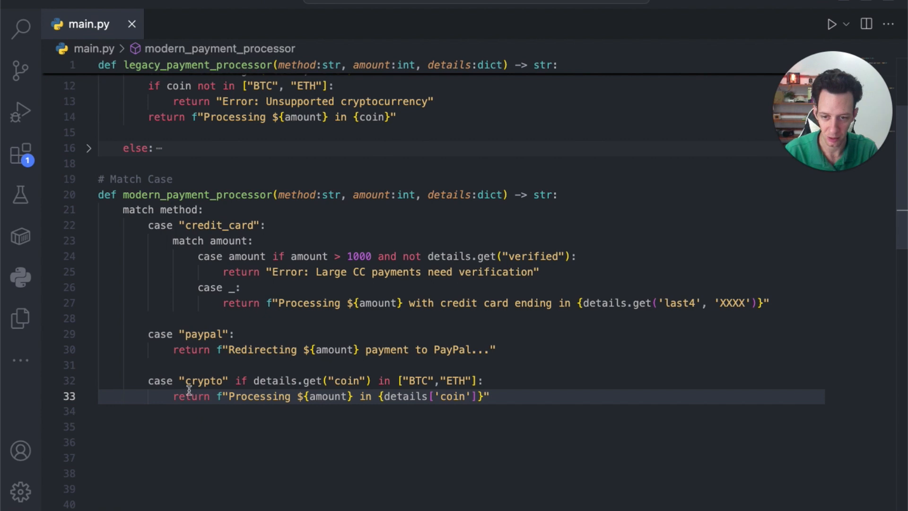
- Add case _: returning "Error: Unsupported payment method", copied from the legacy else branch
key("Enter")
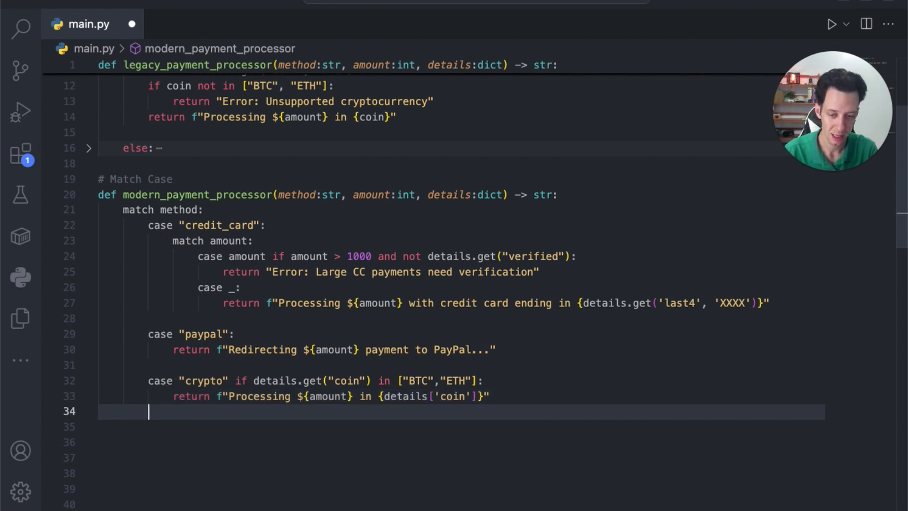
key("Enter")
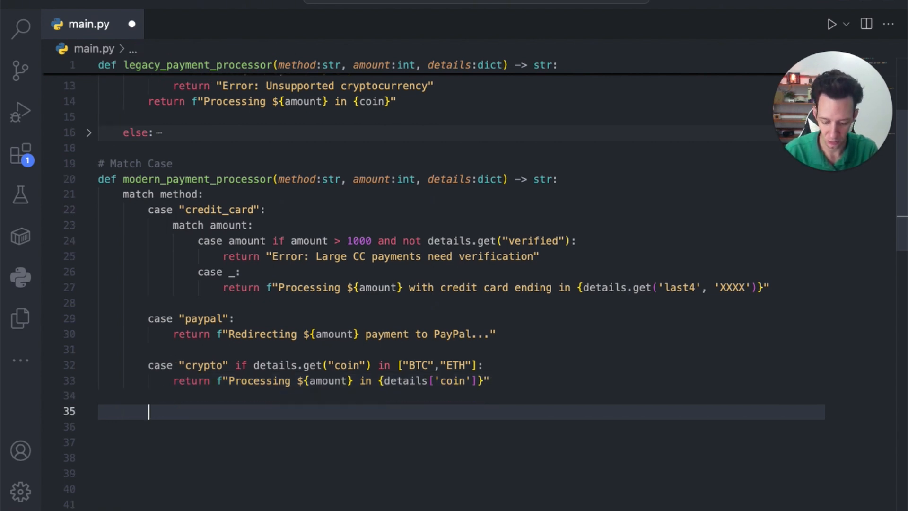
type("case _:")
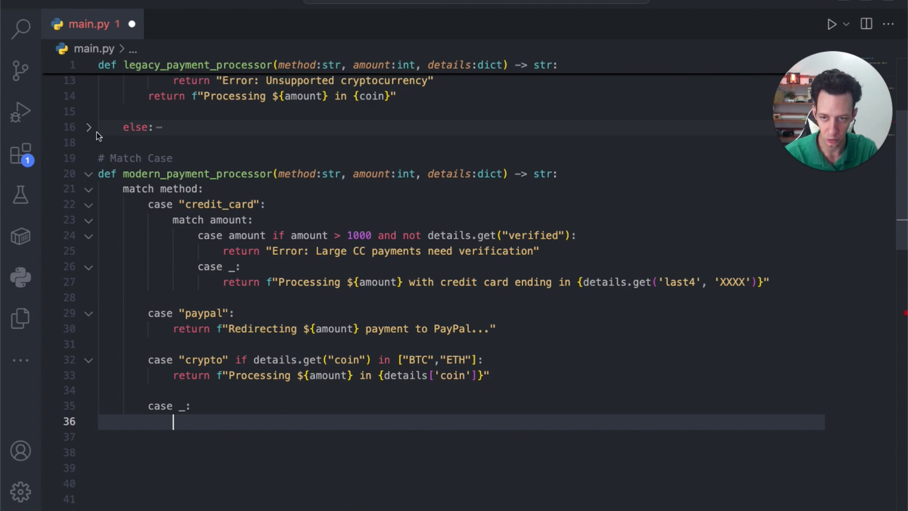
left_click(88, 127)
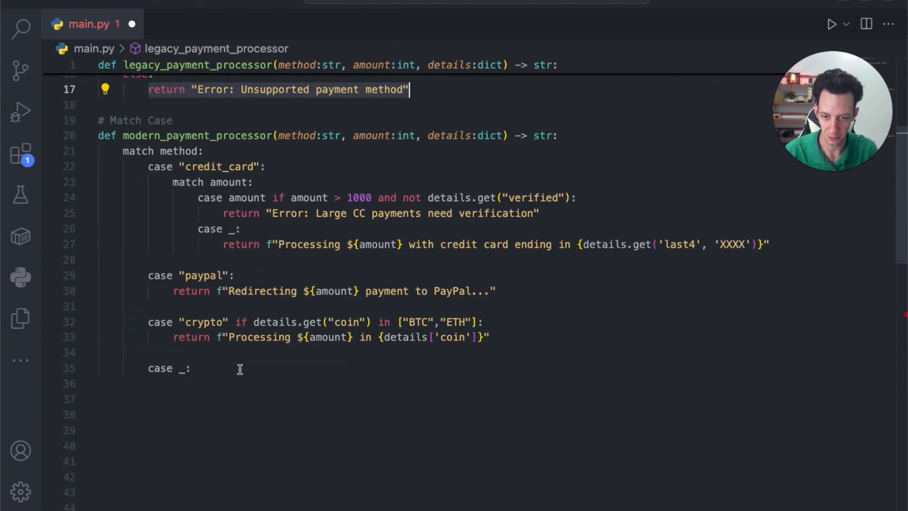
type("return \"Error: Unsupported payment method\"")
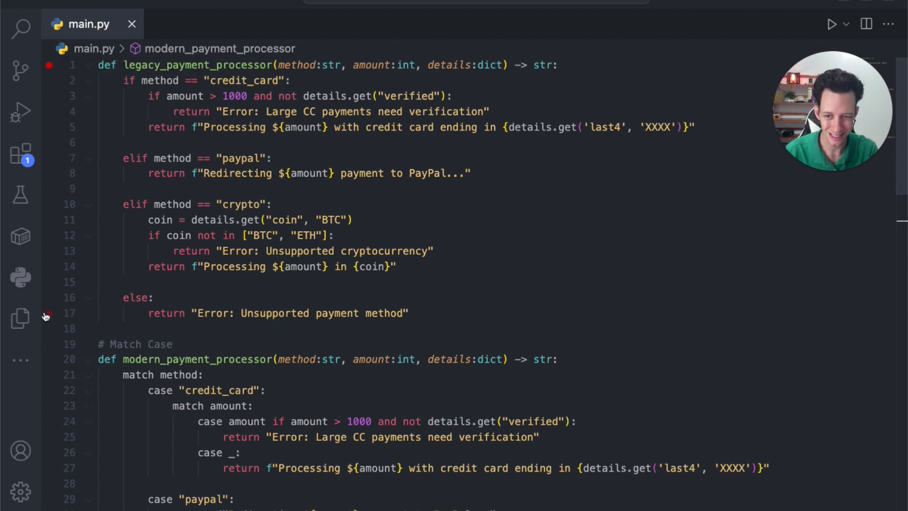
- Delete the blank lines between cases and highlight the return, case and match keywords
scroll("down", 3)
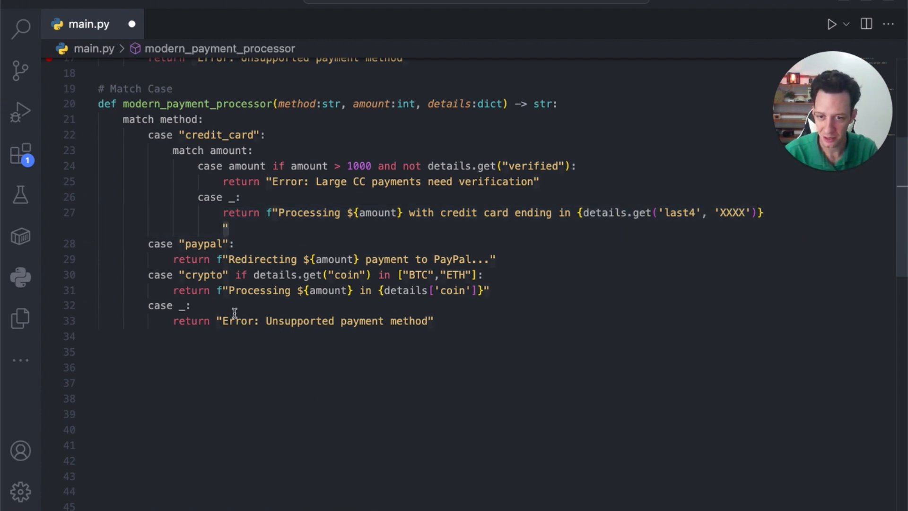
mouse_move(110, 273)
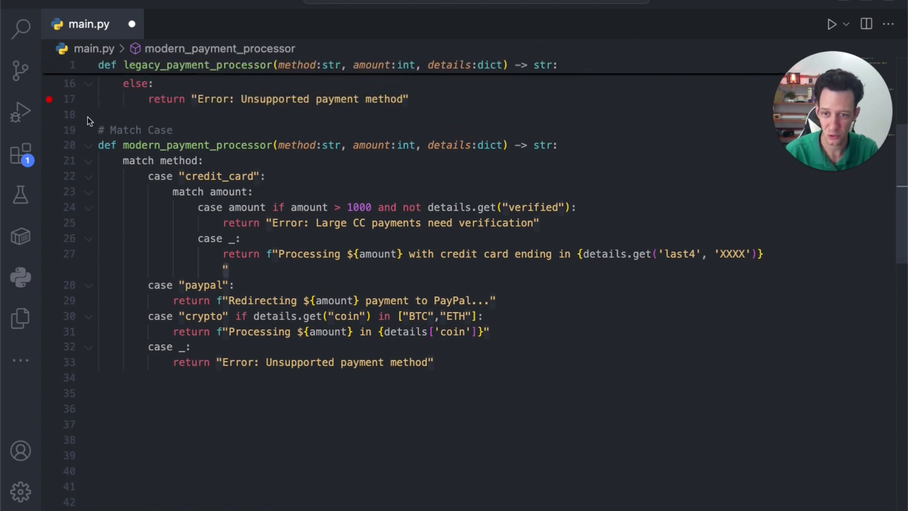
left_click(177, 99)
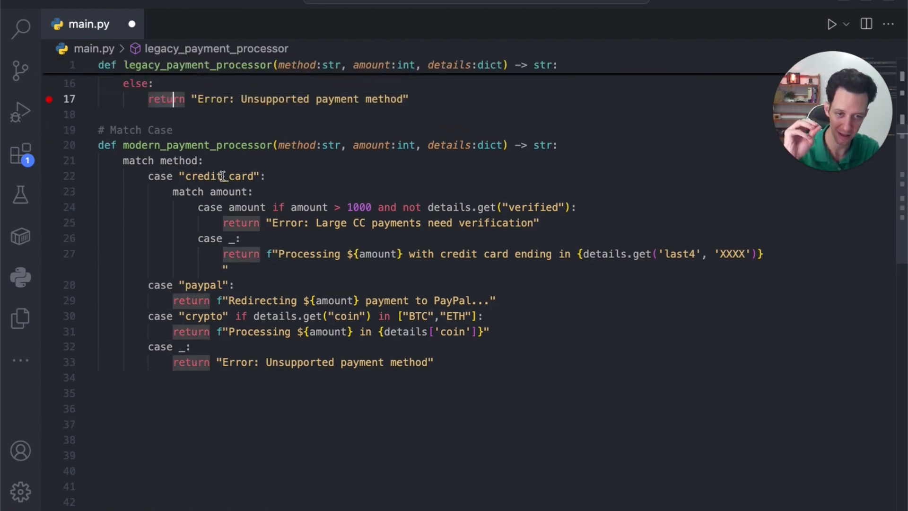
mouse_move(140, 164)
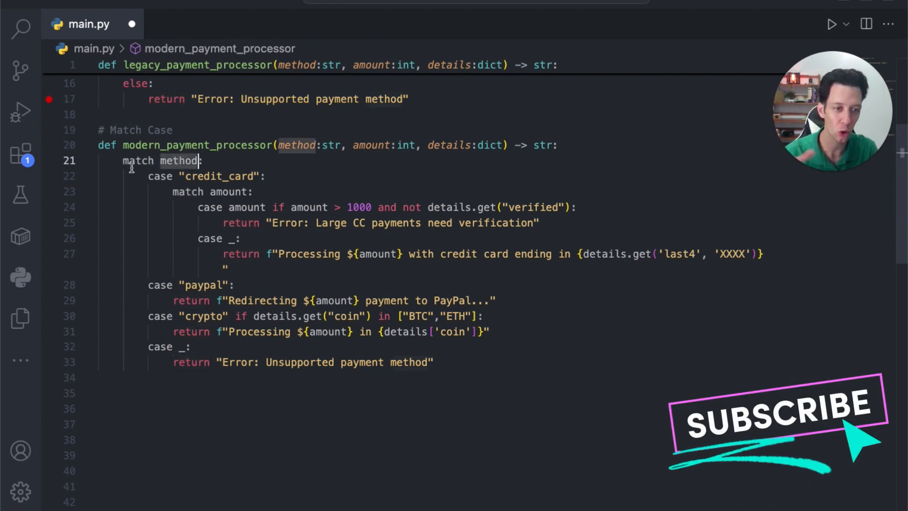
mouse_move(164, 196)
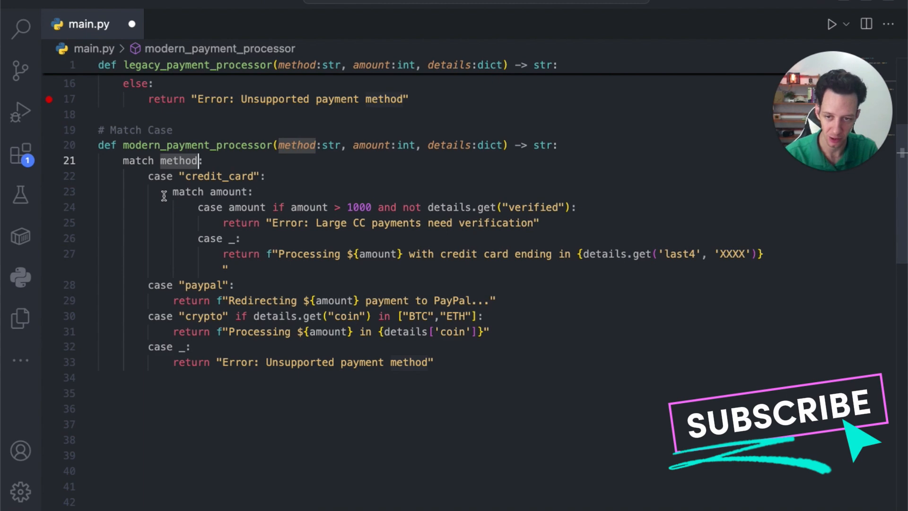
left_click(296, 145)
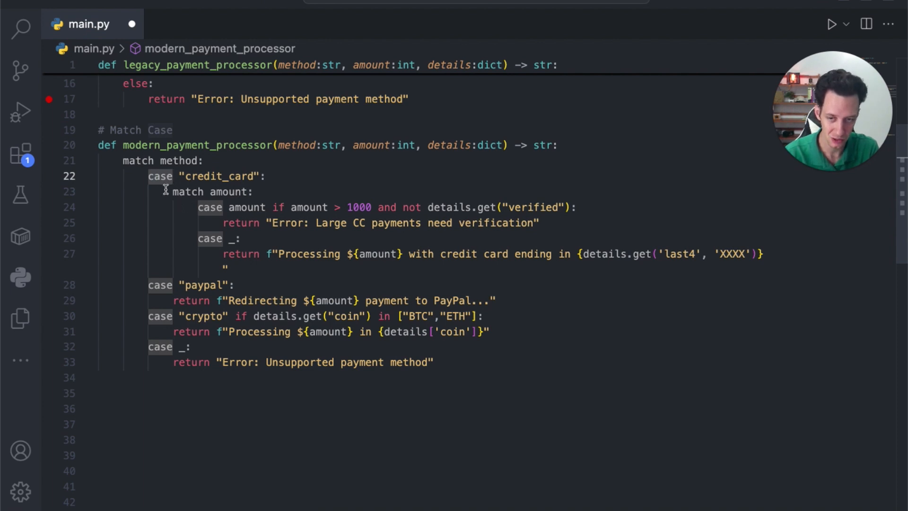
left_click(260, 176)
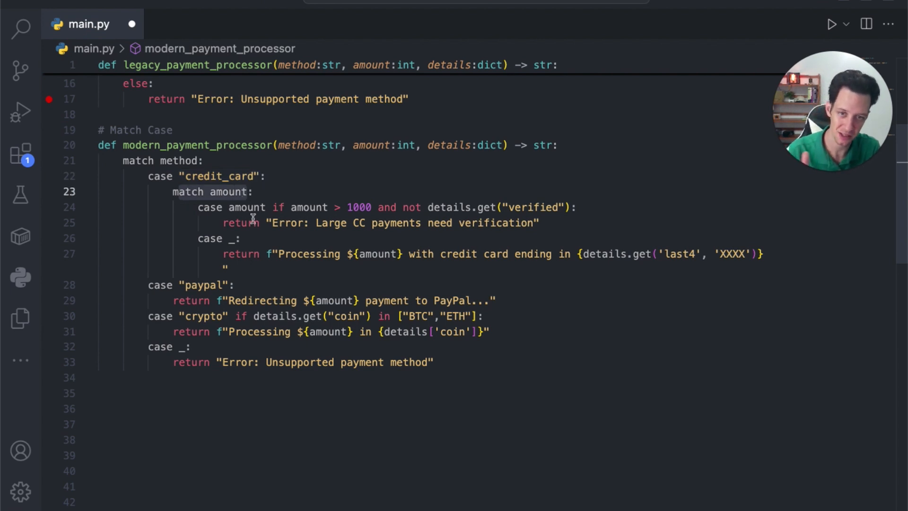
mouse_move(218, 254)
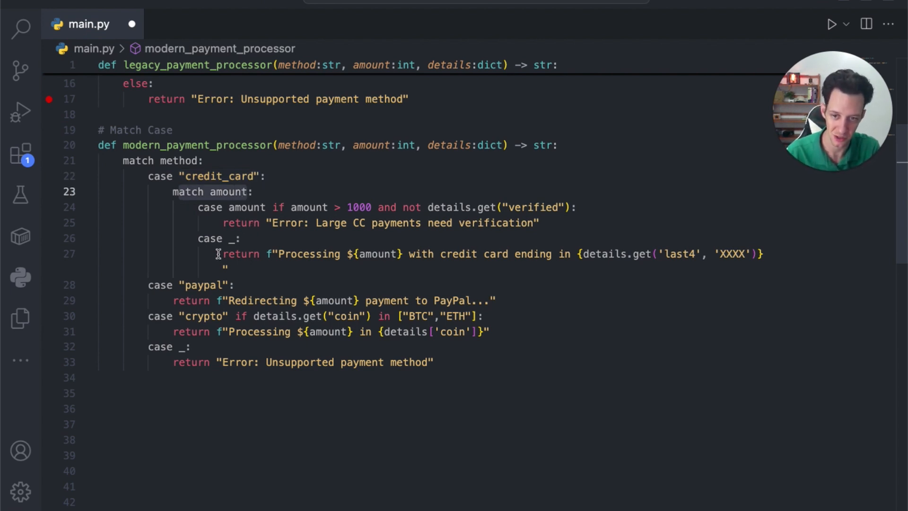
mouse_move(274, 375)
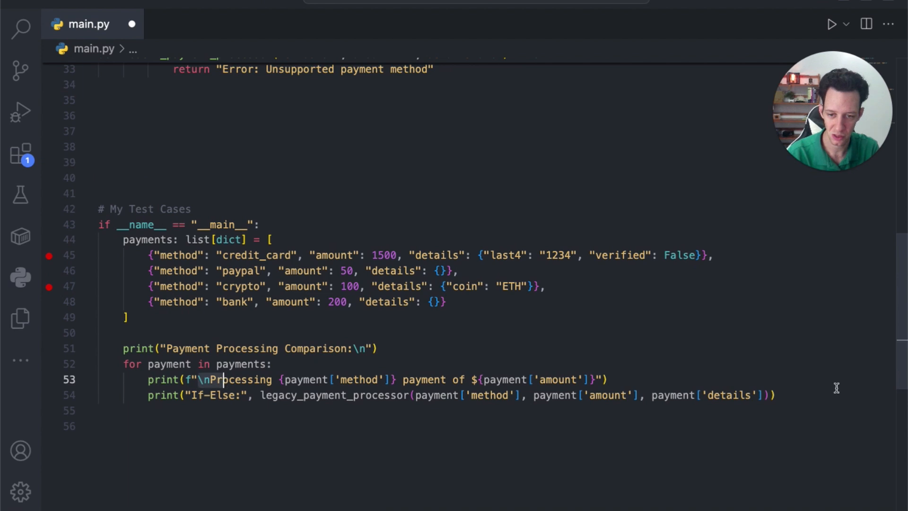
- Add print("Match Case:", modern_payment_processor(...)) with the payment's method, amount and details
type("print")
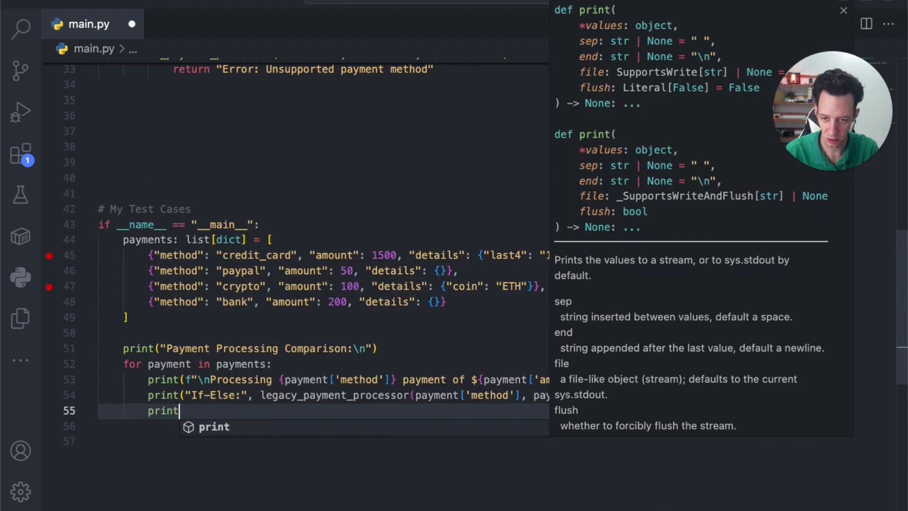
type("(\"\")")
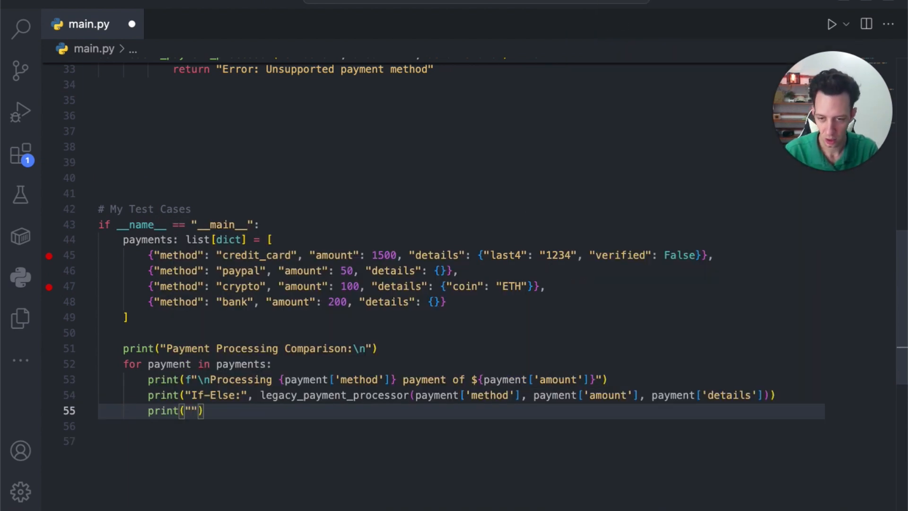
type("Match Case:")
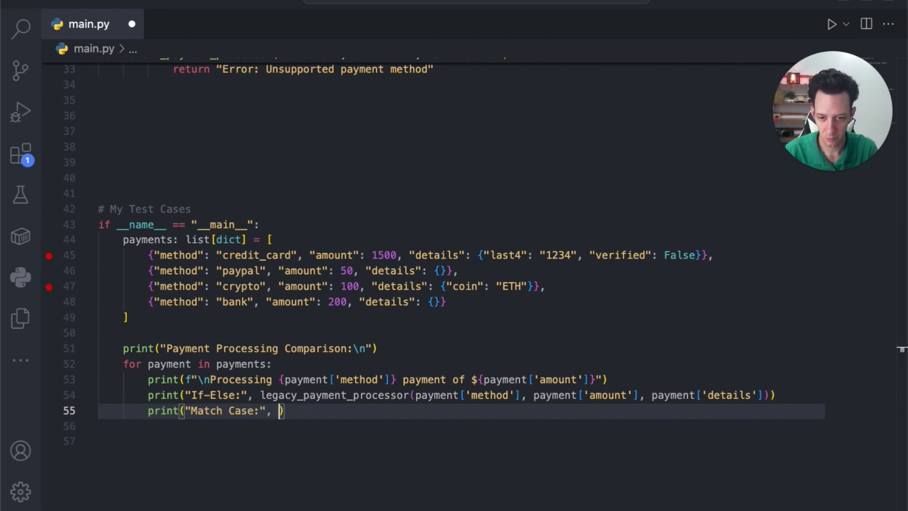
left_click(347, 394)
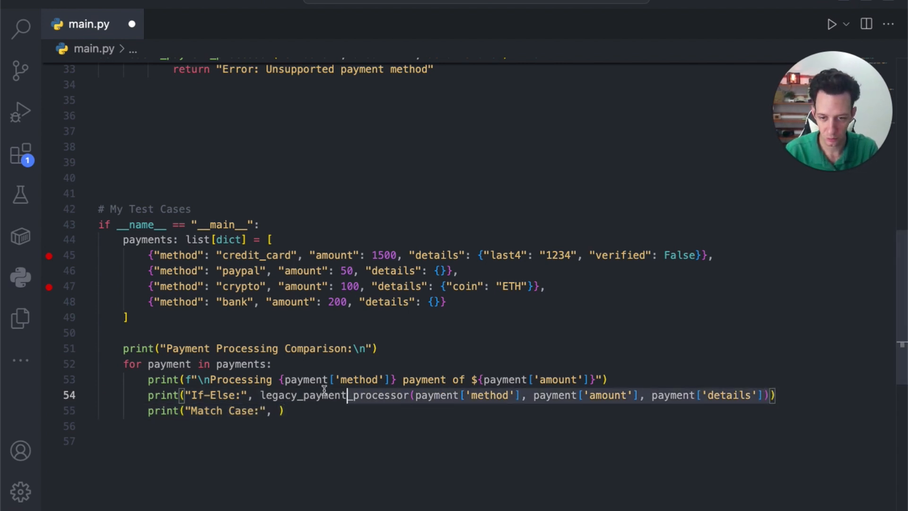
type("legacy_payment_processor(payment['method'], payment['amount'], payment['details']")
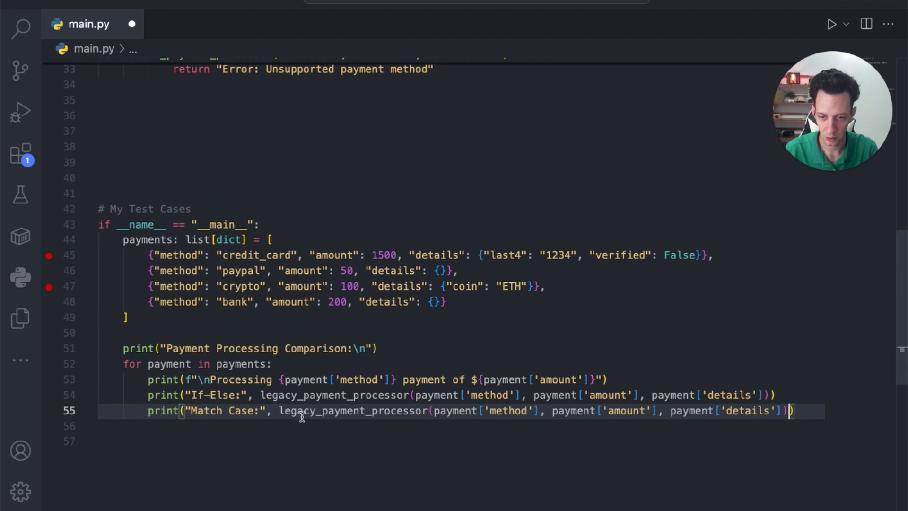
double_click(353, 410)
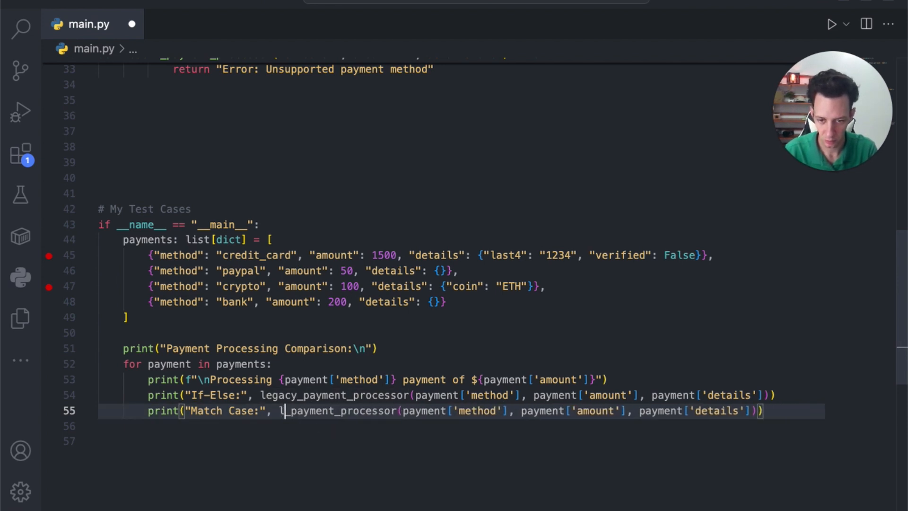
type("modern_")
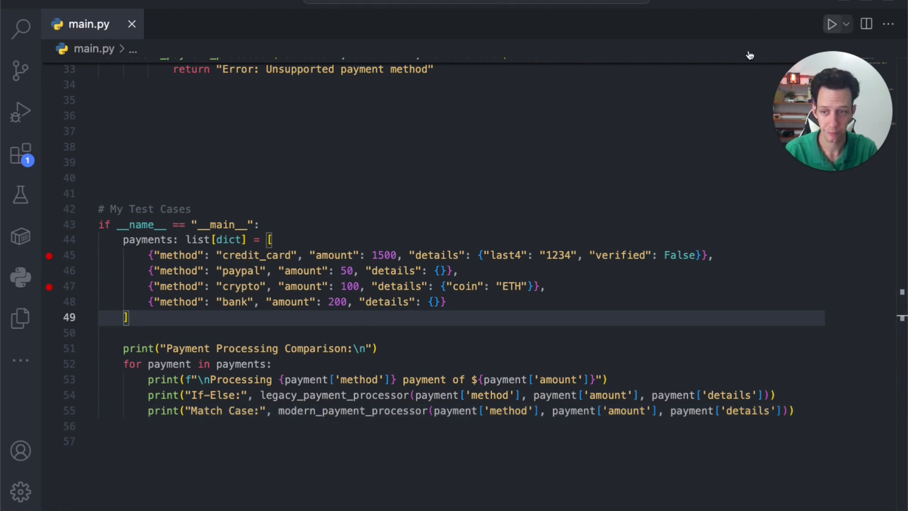
- Run main.py and check that If-Else and Match Case outputs match for all four payments
left_click(832, 24)
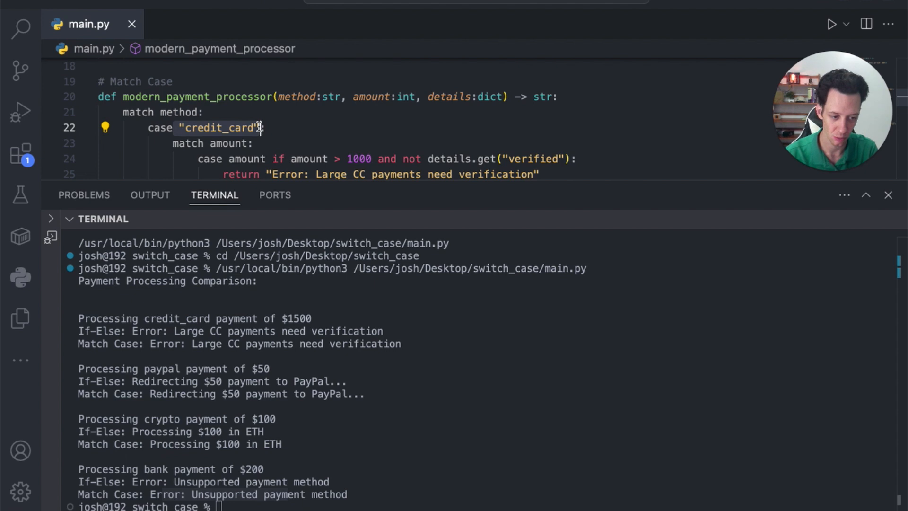
scroll("down", 3)
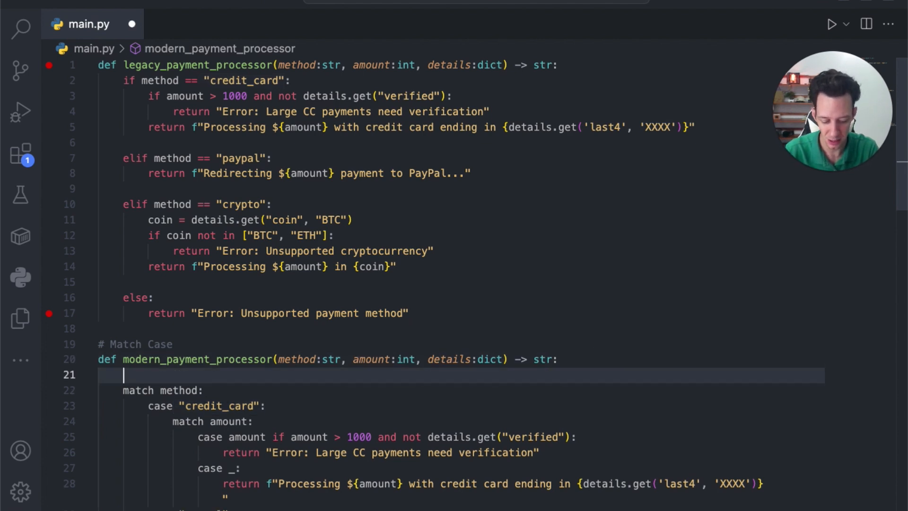
- Type the comment '# Pylance' as the opening line of modern_payment_processor
type("# Pyal")
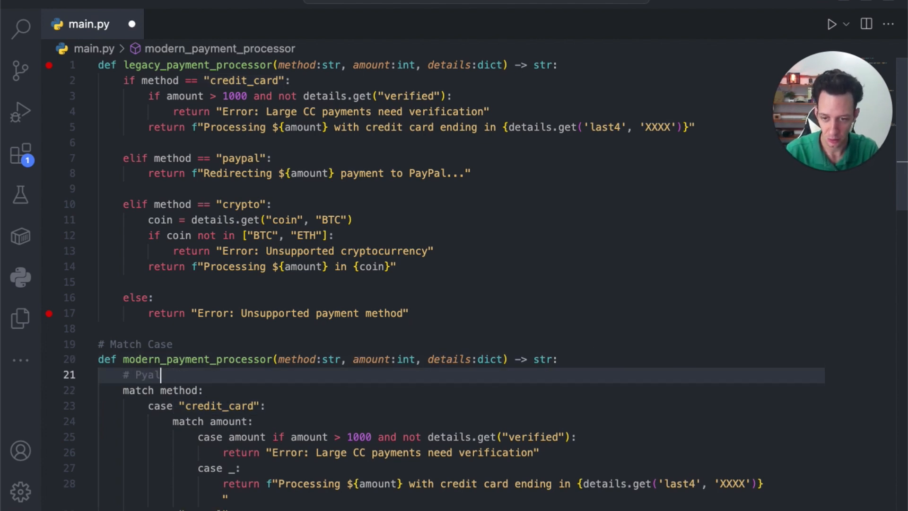
type("lance")
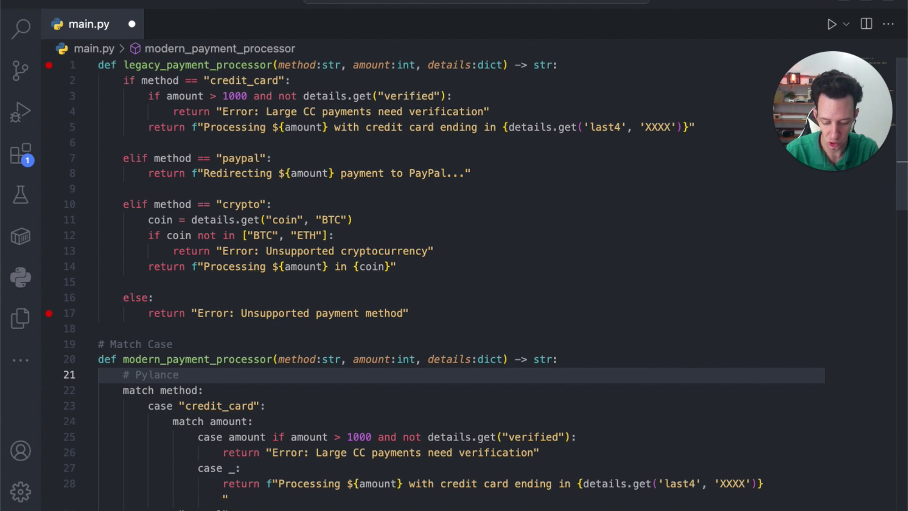